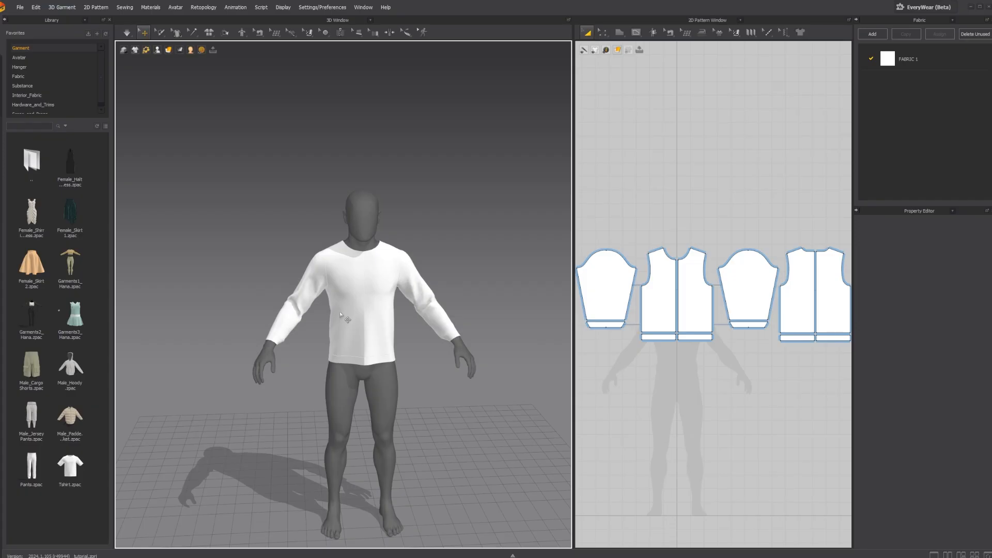
pyautogui.moveTo(370, 310)
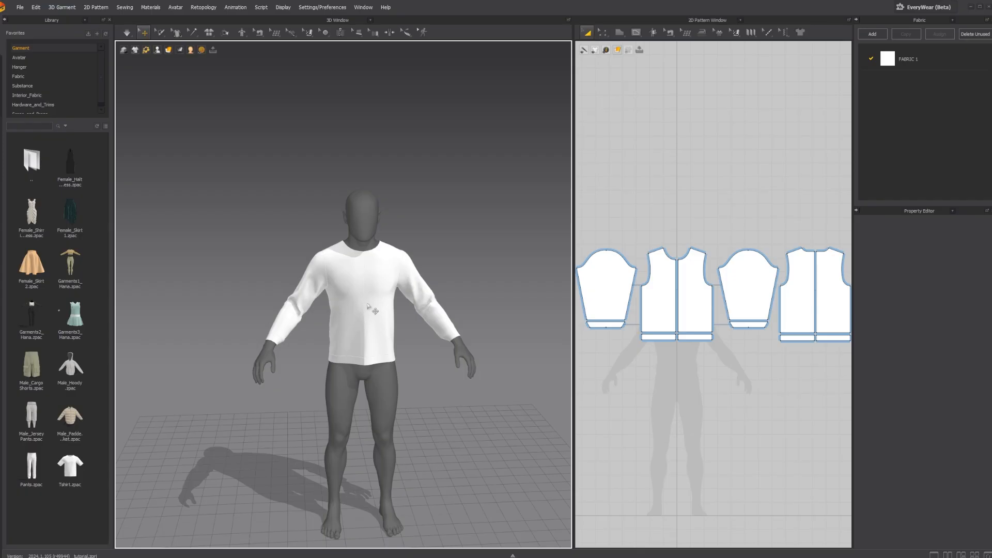
pyautogui.moveTo(394, 270)
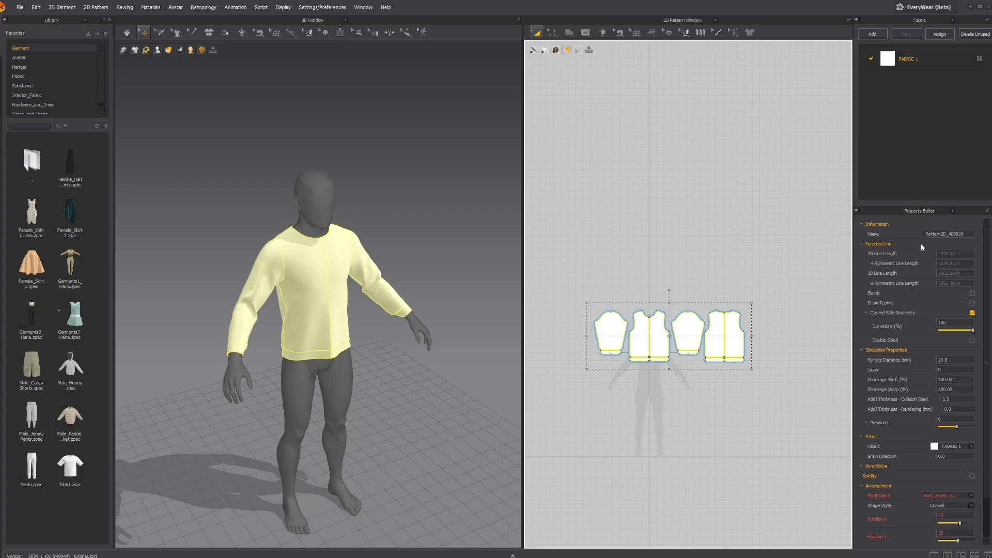
pyautogui.moveTo(878, 368)
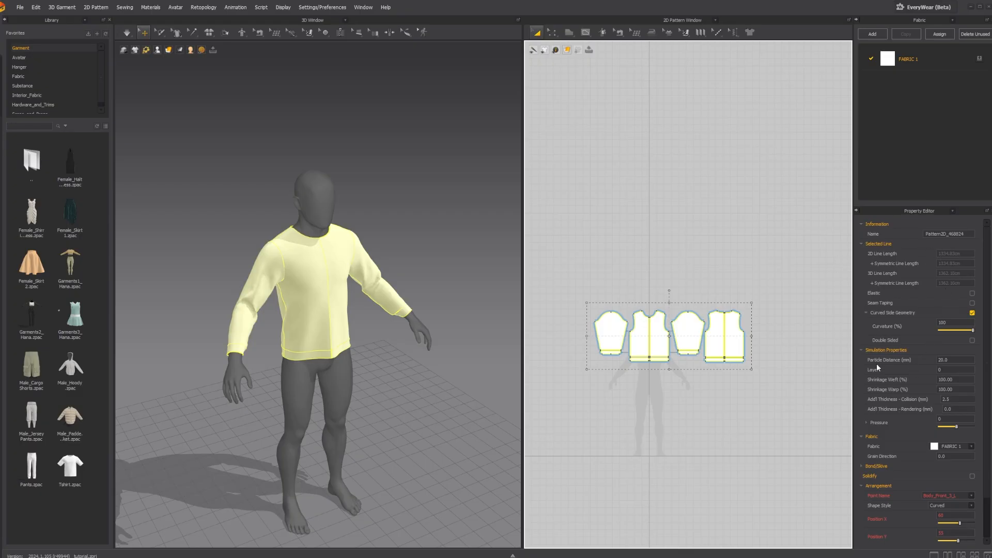
# Set Particle Distance to 15.0 and collision thickness to 5.0 mm for all shirt patterns
pyautogui.scroll(-3)
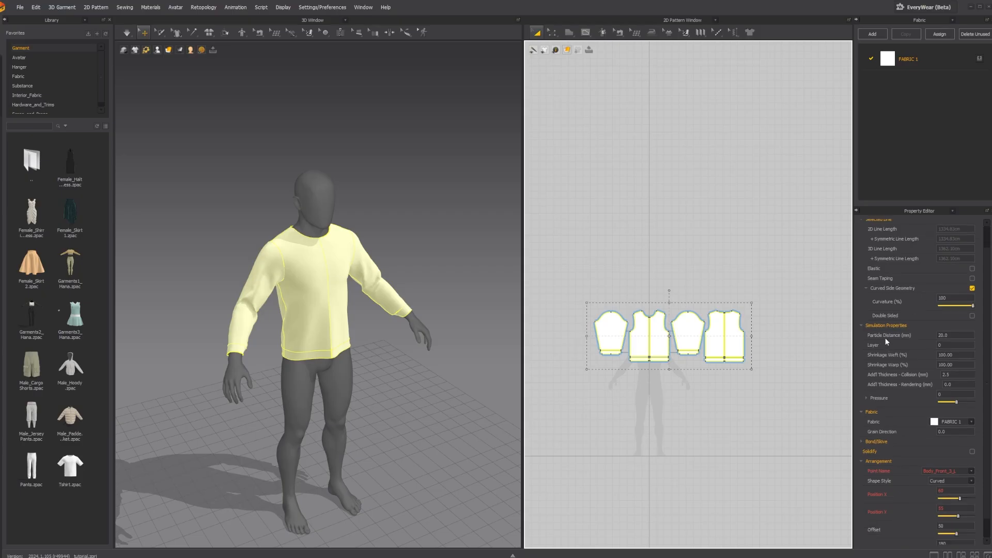
pyautogui.moveTo(901, 345)
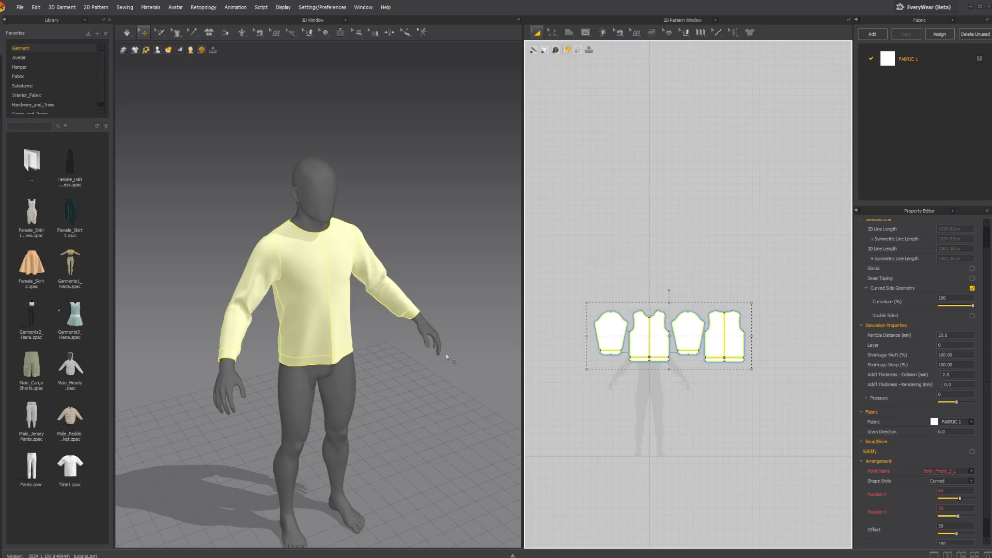
pyautogui.moveTo(447, 355)
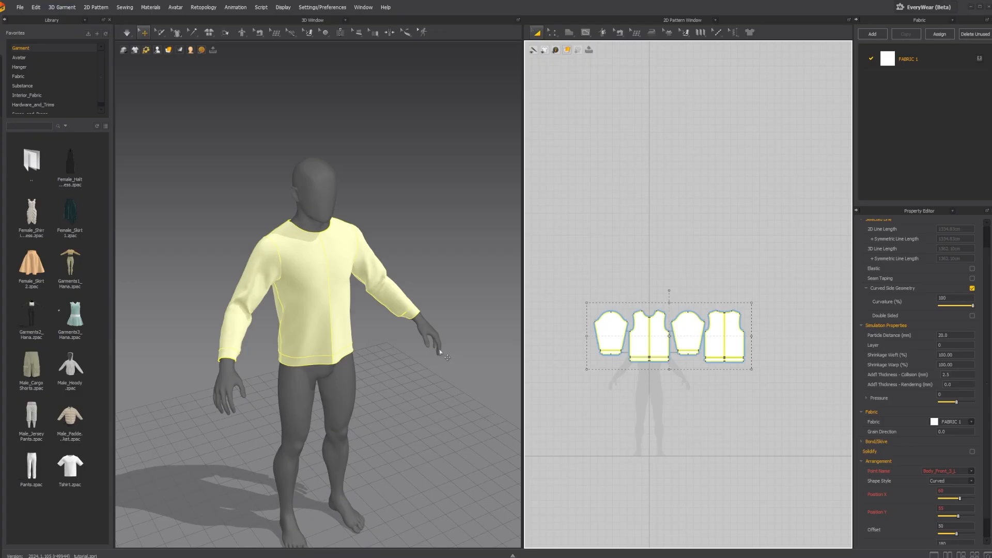
pyautogui.moveTo(595, 256)
pyautogui.write('15')
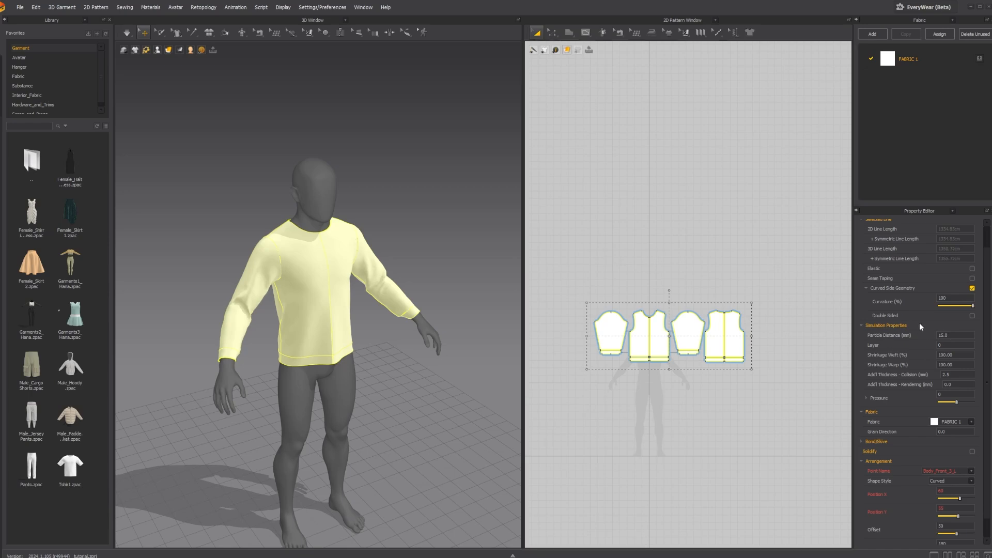
pyautogui.scroll(-3)
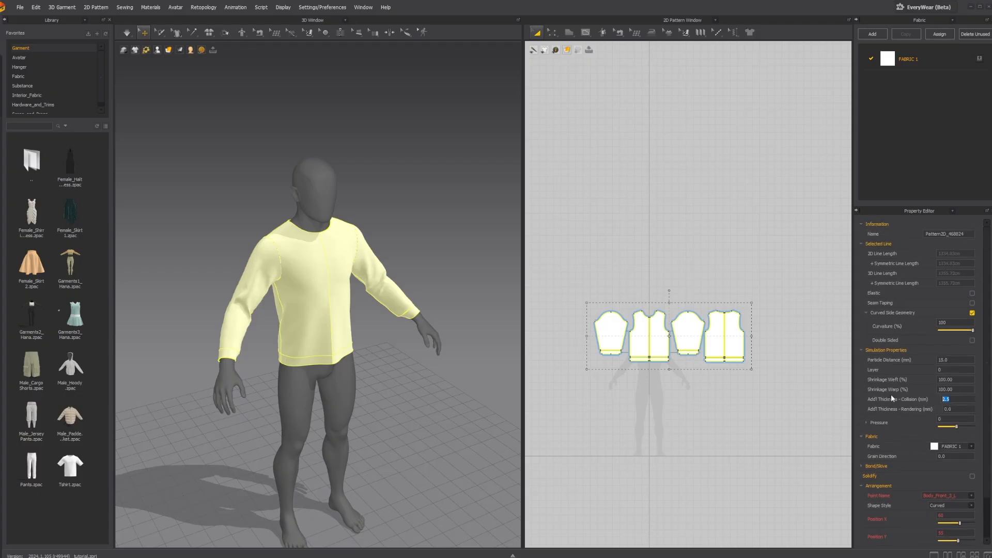
pyautogui.write('5.0')
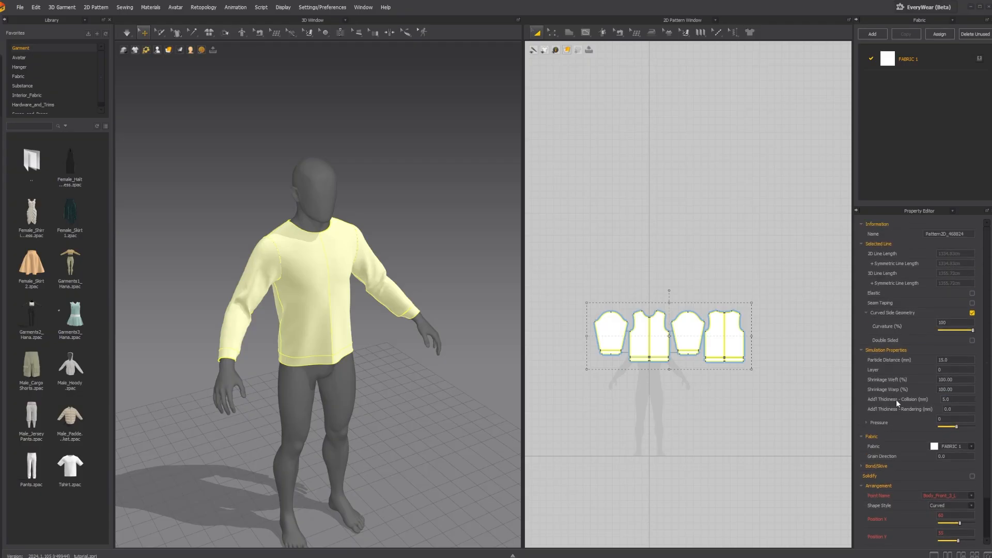
pyautogui.click(127, 32)
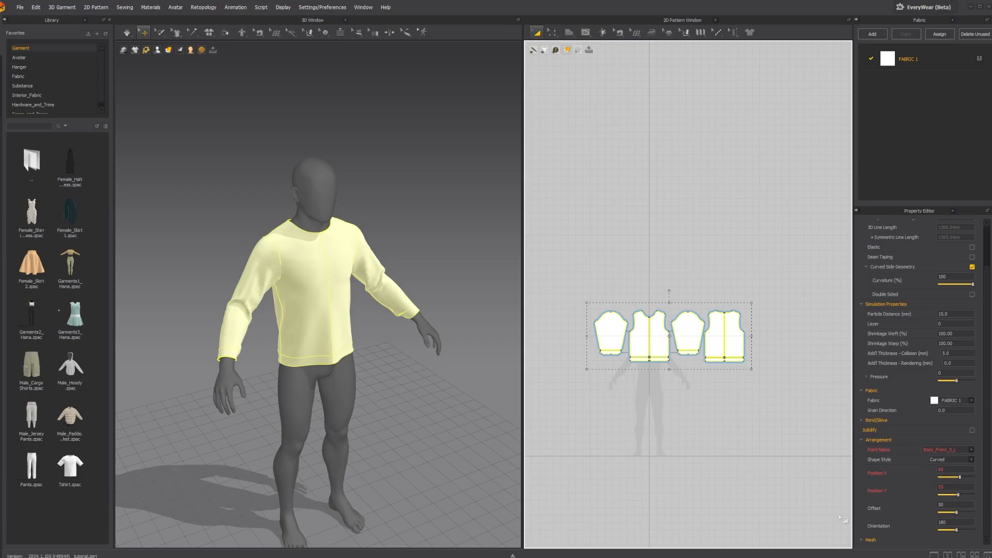
# Start a USD export of the garment with the file name Tutorialshirt
pyautogui.click(19, 7)
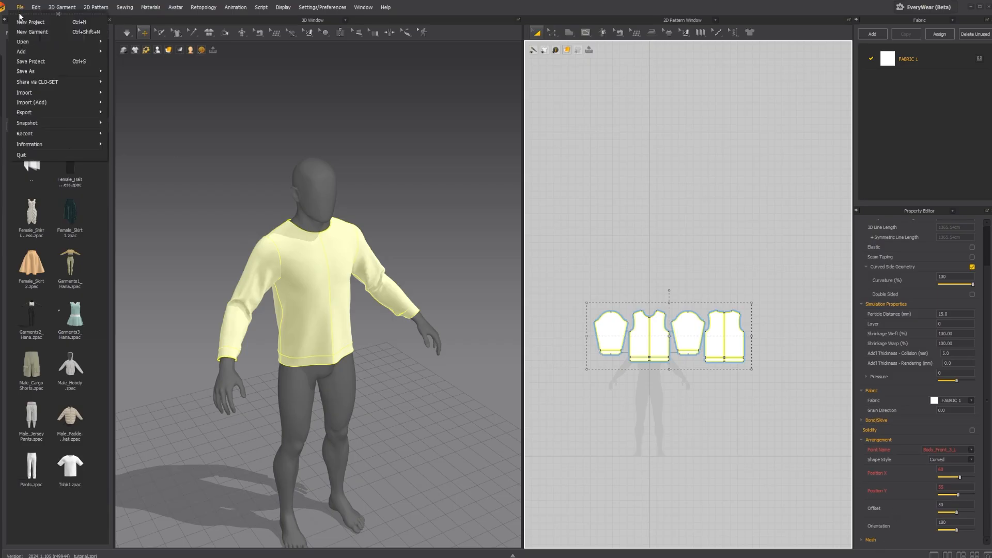
pyautogui.moveTo(24, 111)
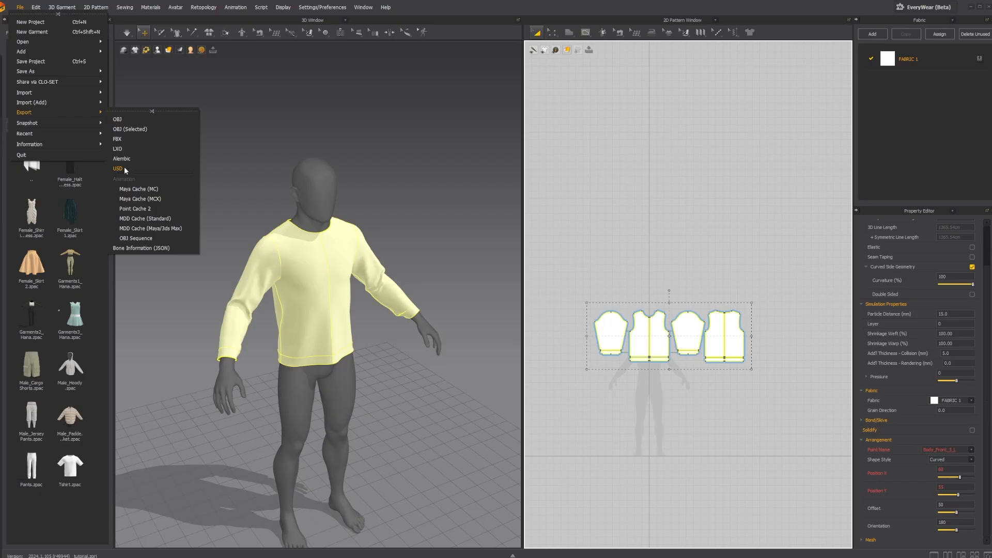
pyautogui.moveTo(121, 158)
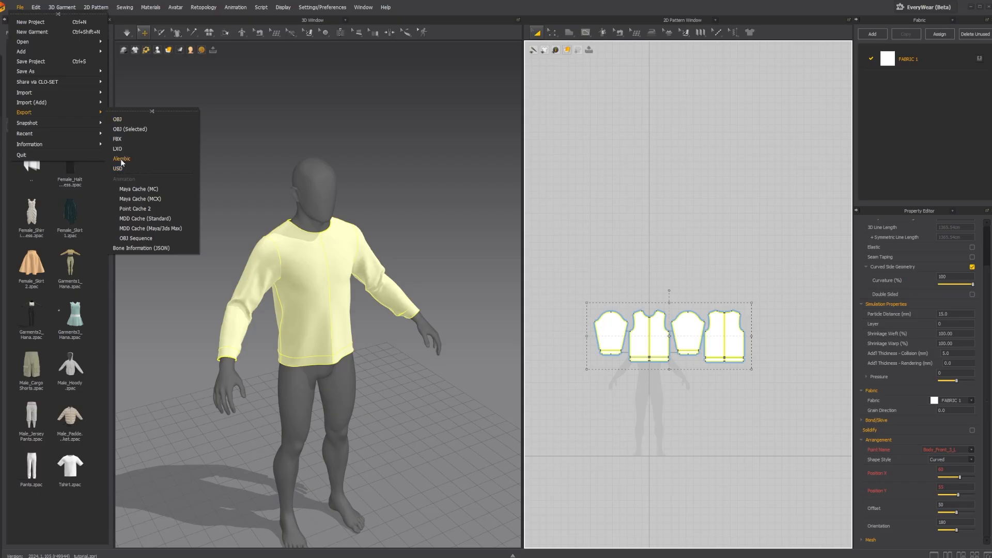
pyautogui.click(118, 168)
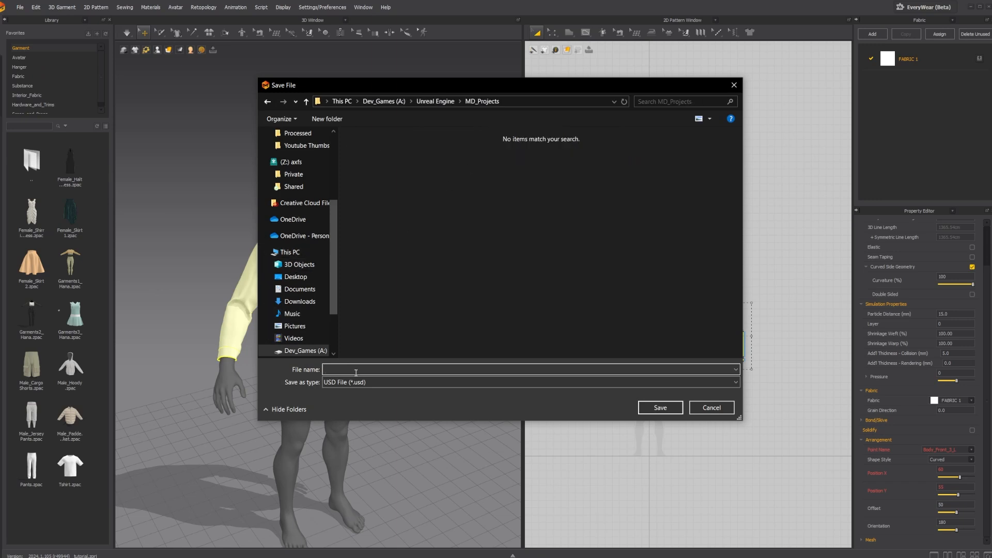
pyautogui.write('Tutorialshirt')
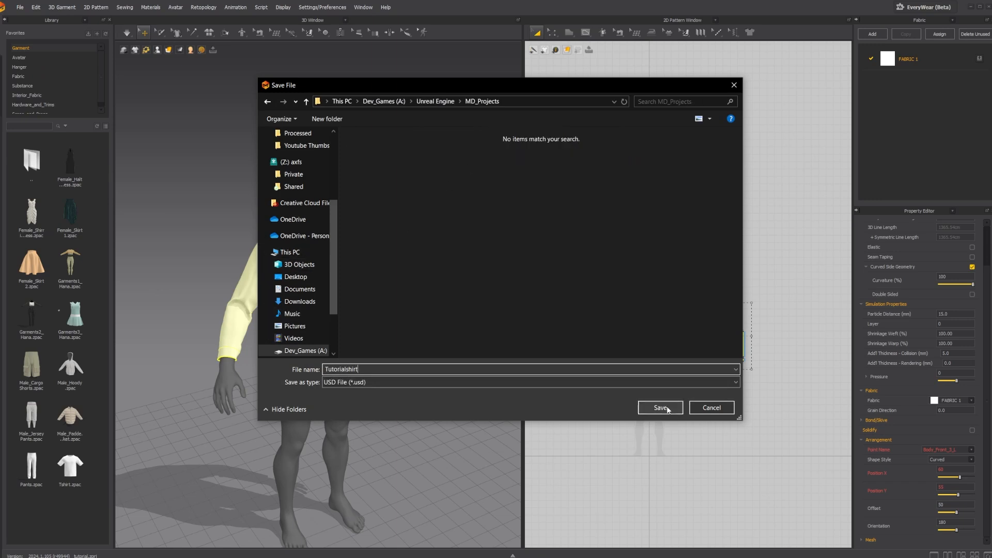
pyautogui.click(659, 407)
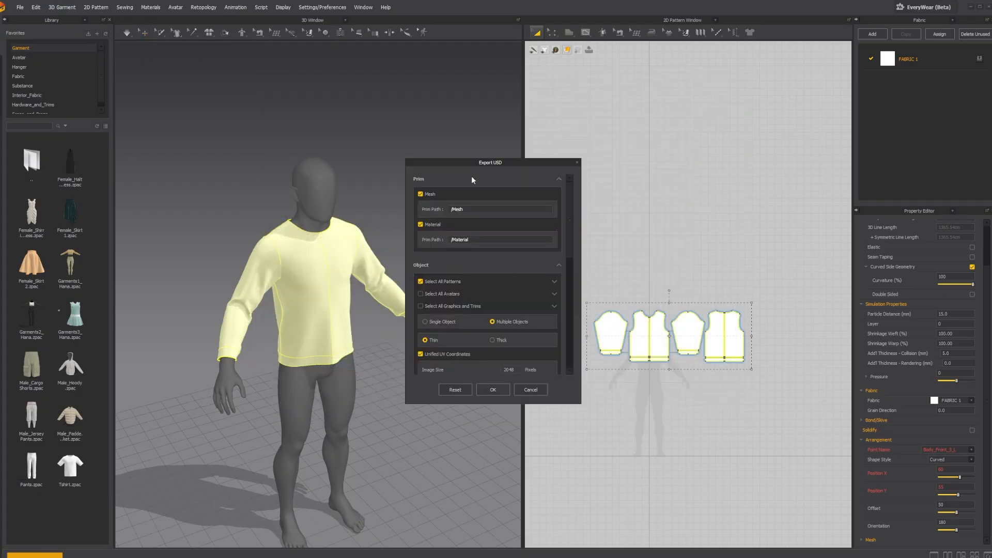
# Export the USD as thick geometry with garment simulation data included
pyautogui.moveTo(490, 162); pyautogui.dragTo(461, 149)
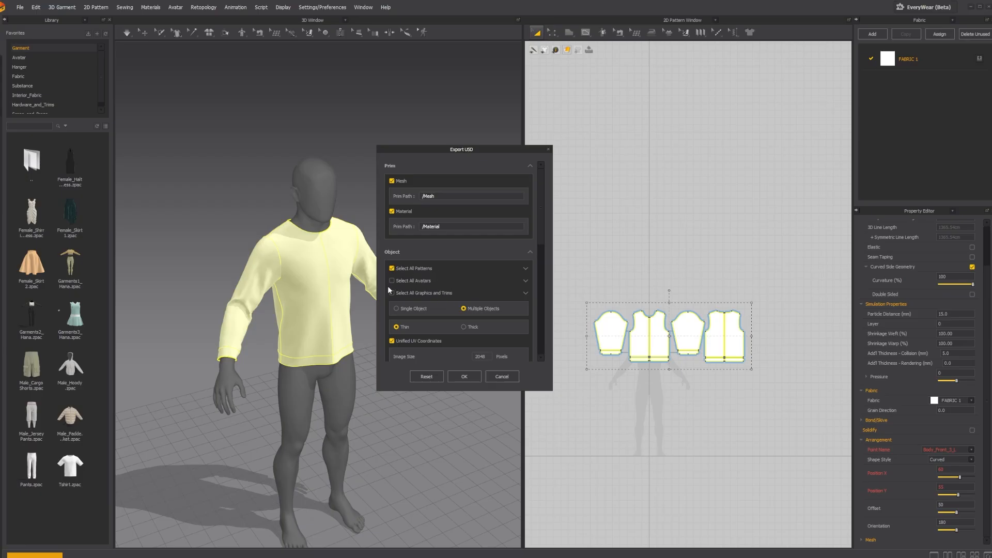
pyautogui.moveTo(366, 287)
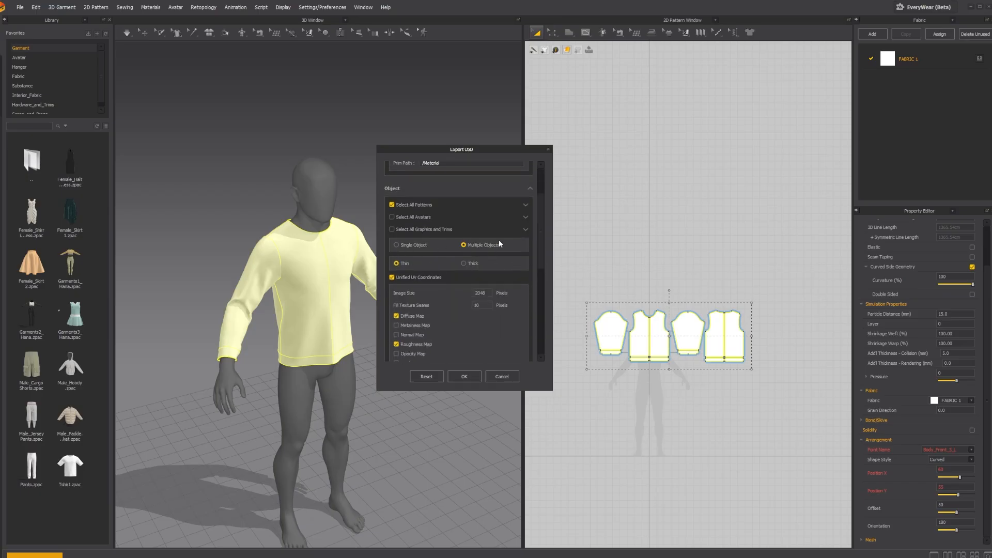
pyautogui.click(464, 264)
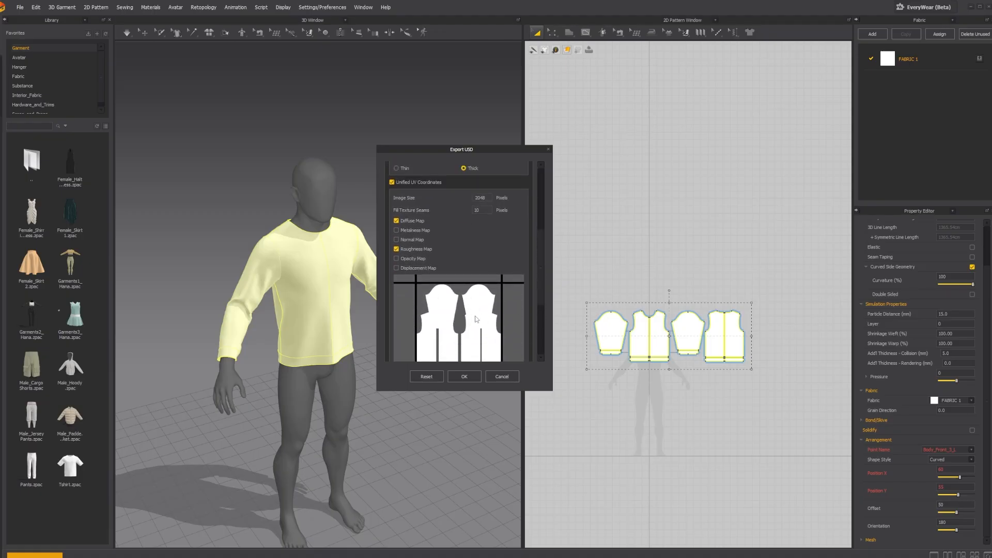
pyautogui.moveTo(515, 335)
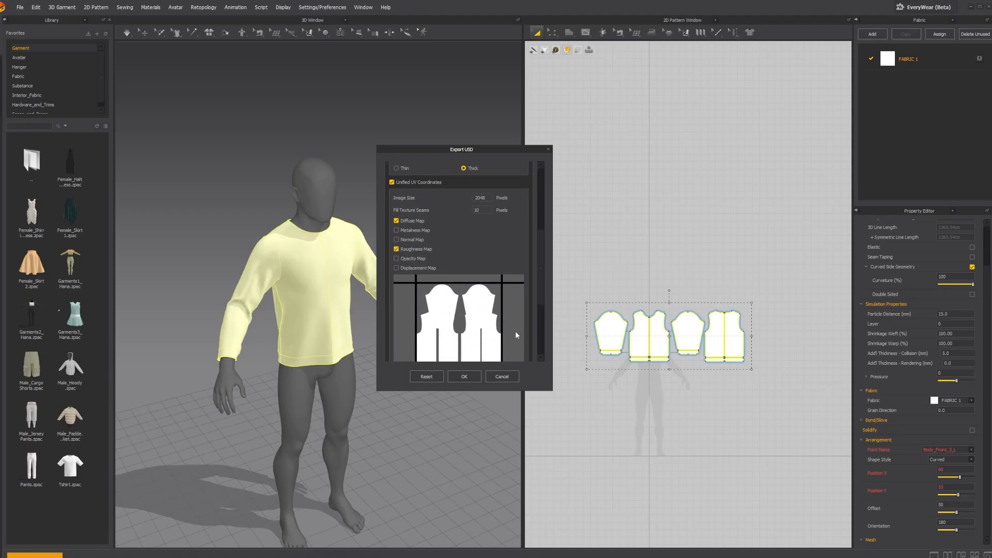
pyautogui.moveTo(663, 271)
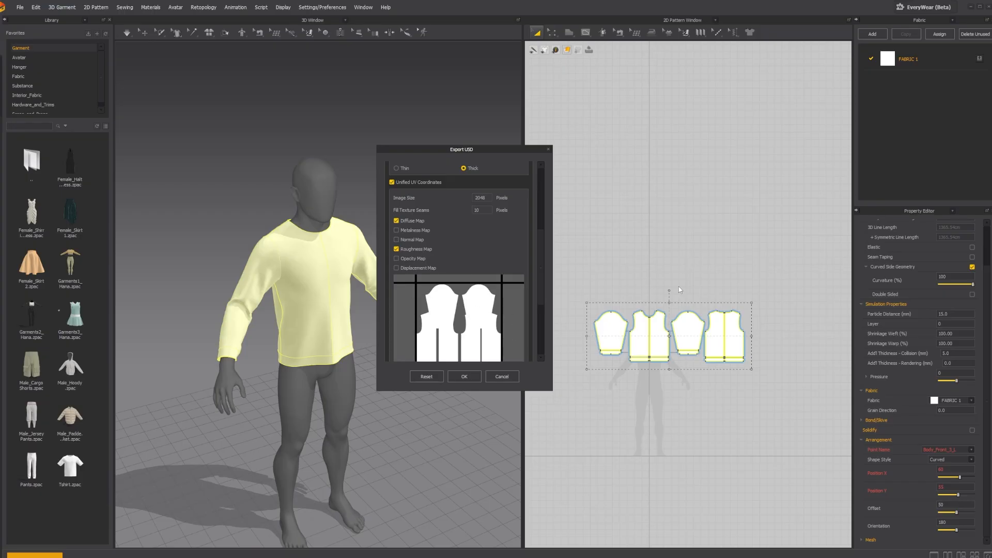
pyautogui.moveTo(700, 313)
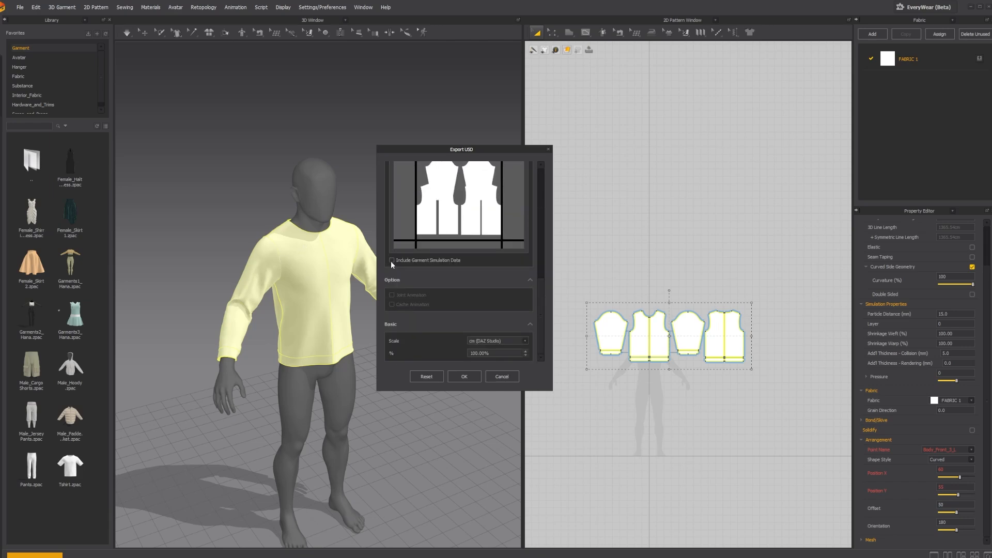
pyautogui.click(393, 260)
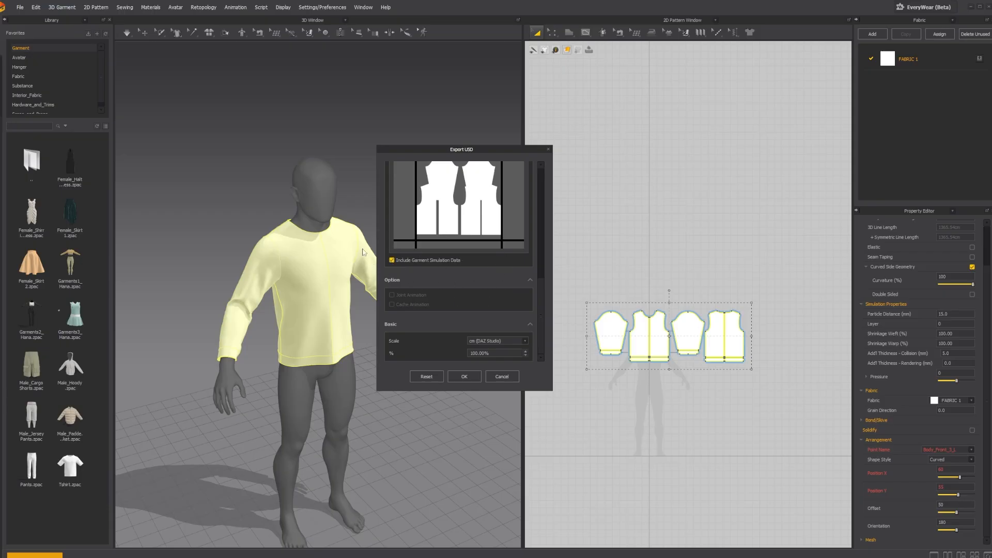
pyautogui.moveTo(405, 274)
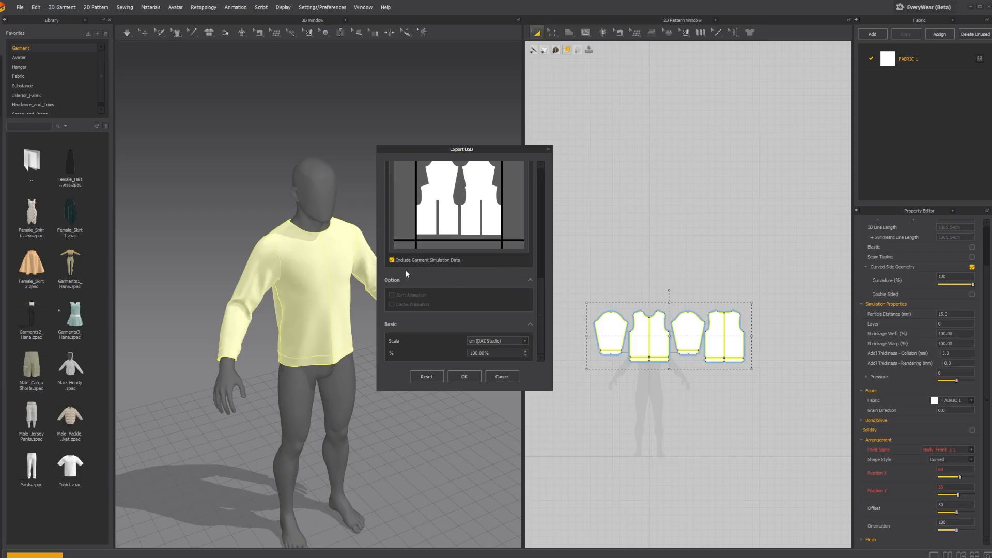
pyautogui.moveTo(396, 346)
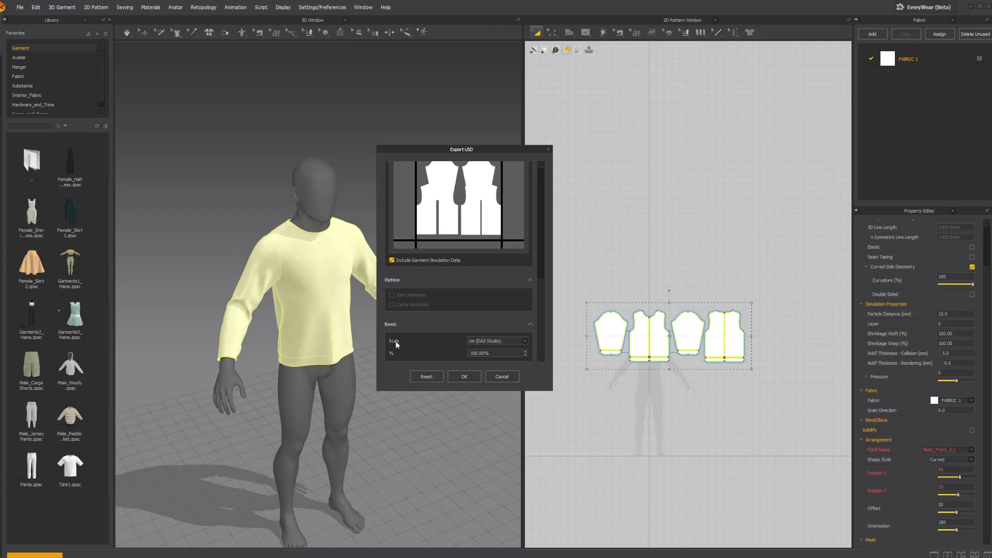
pyautogui.moveTo(504, 342)
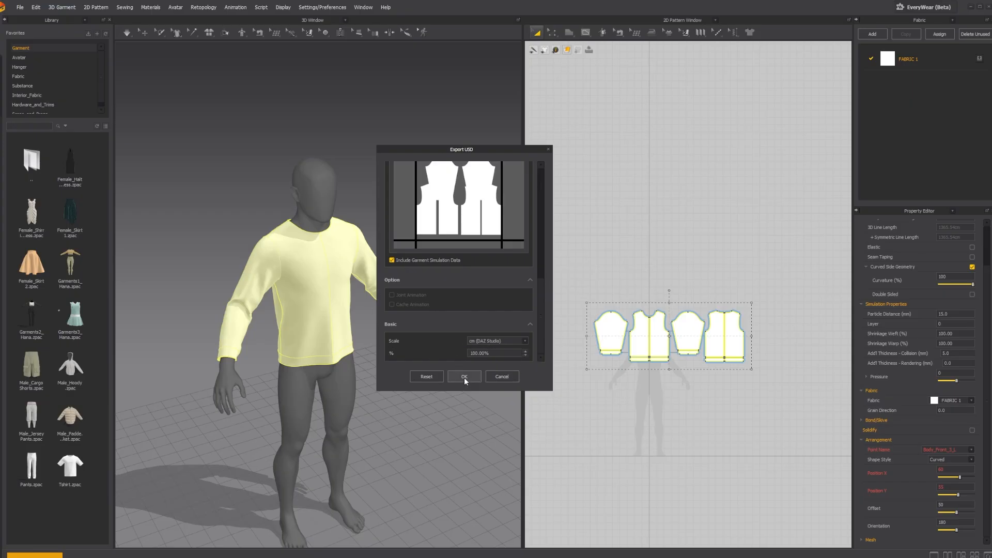
pyautogui.click(464, 377)
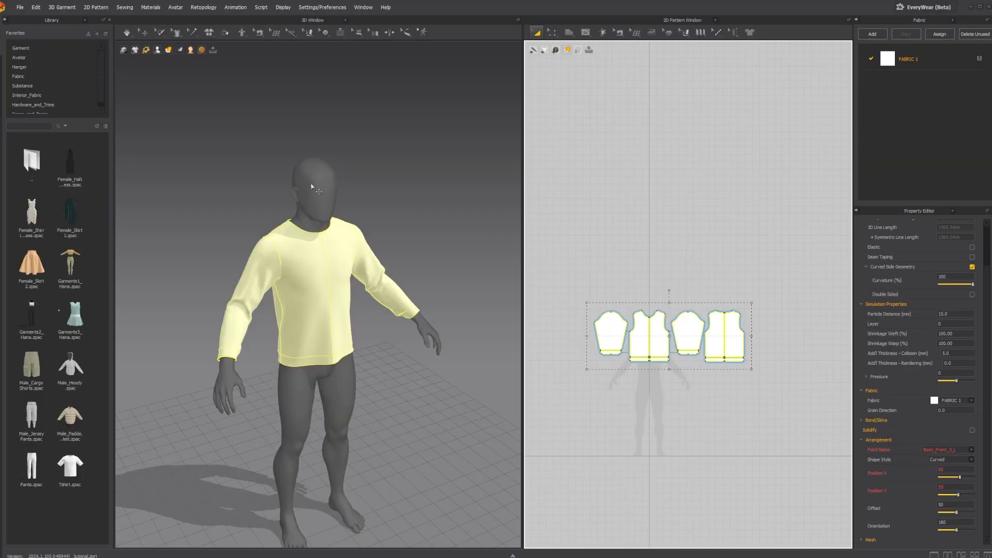
pyautogui.moveTo(358, 432)
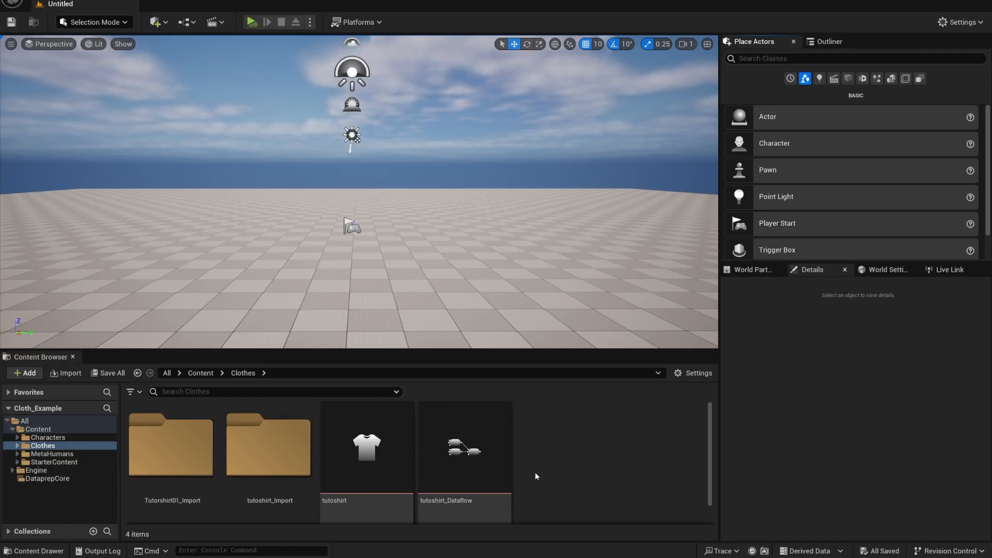
# Add a ChaosCloth Asset under Physics and name it Tutorialshirt02
pyautogui.click(24, 373)
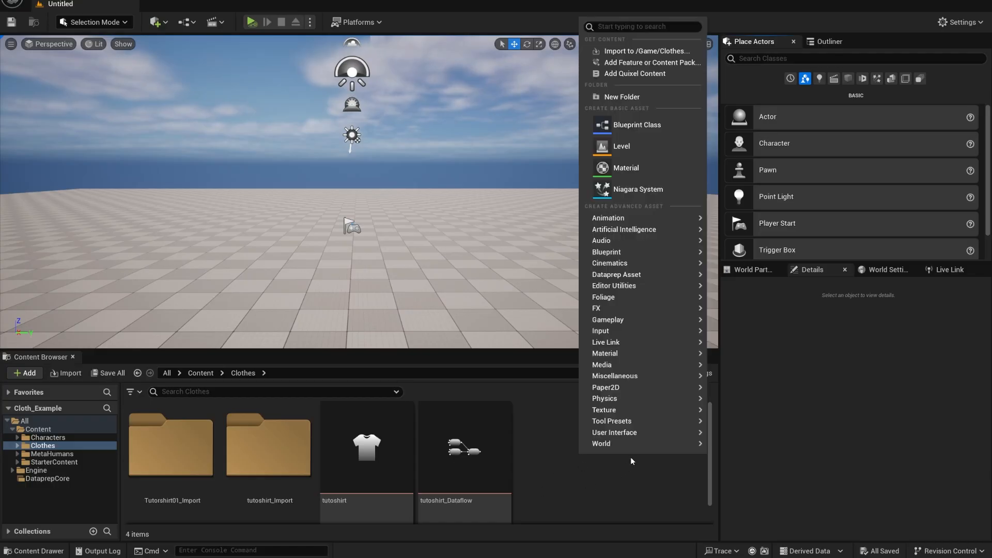
pyautogui.moveTo(606, 342)
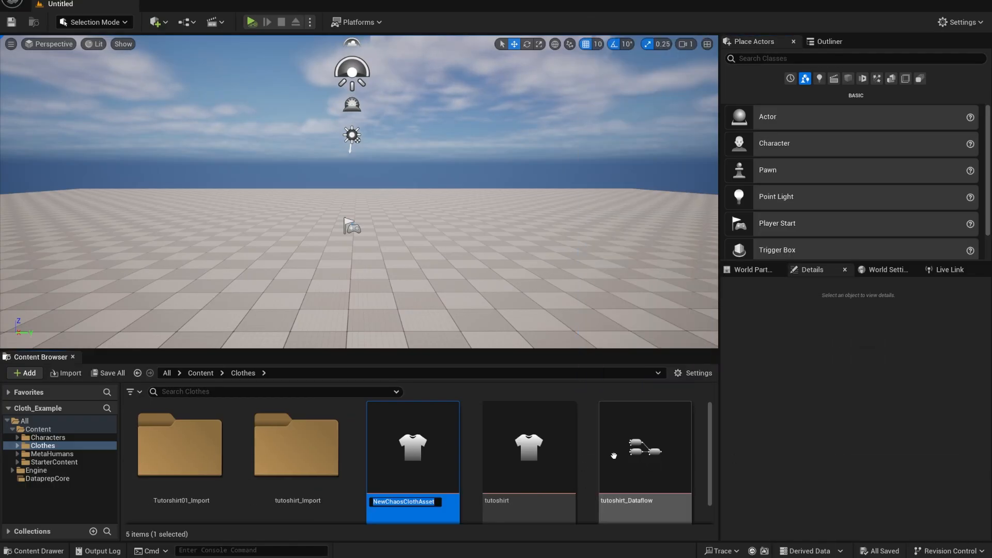
pyautogui.write('Tutor')
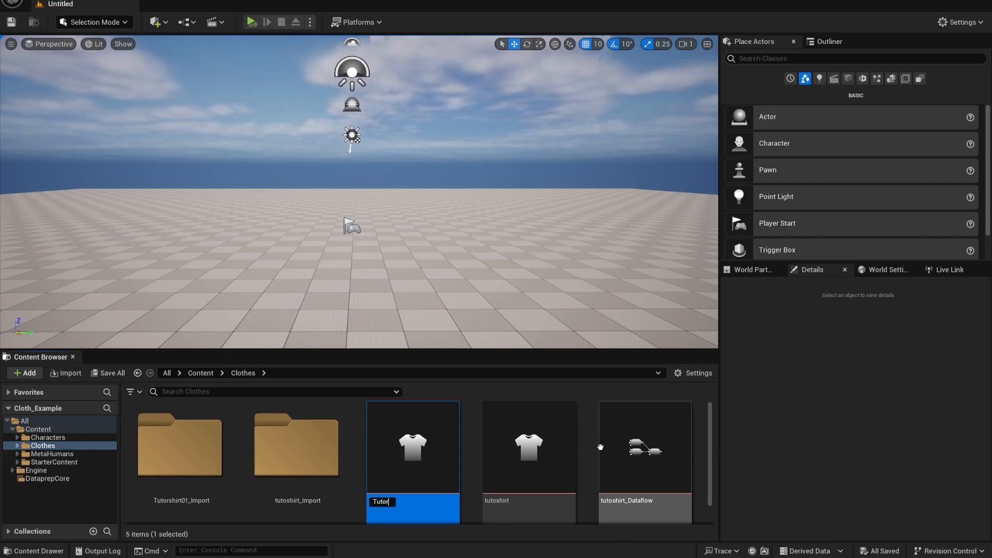
pyautogui.write('Tutorialshirt02')
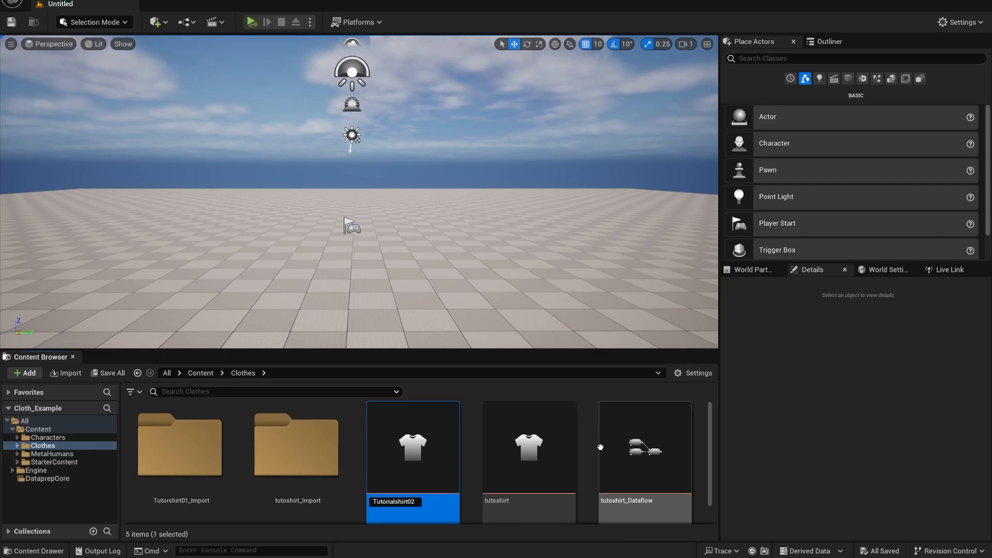
pyautogui.moveTo(413, 446)
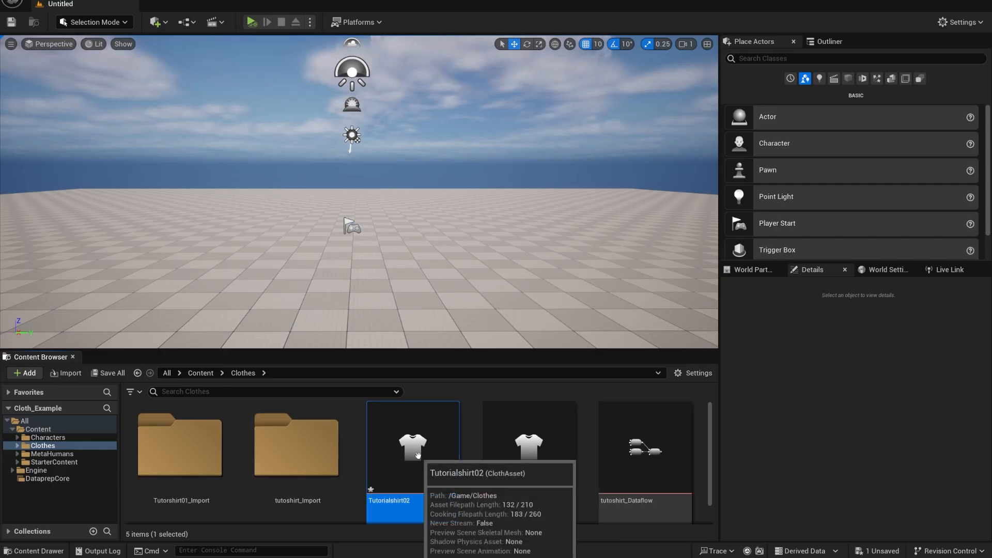
# In Tutorialshirt02's dataflow, load Tutorialshirt.usd into the USDImport node
pyautogui.doubleClick(413, 444)
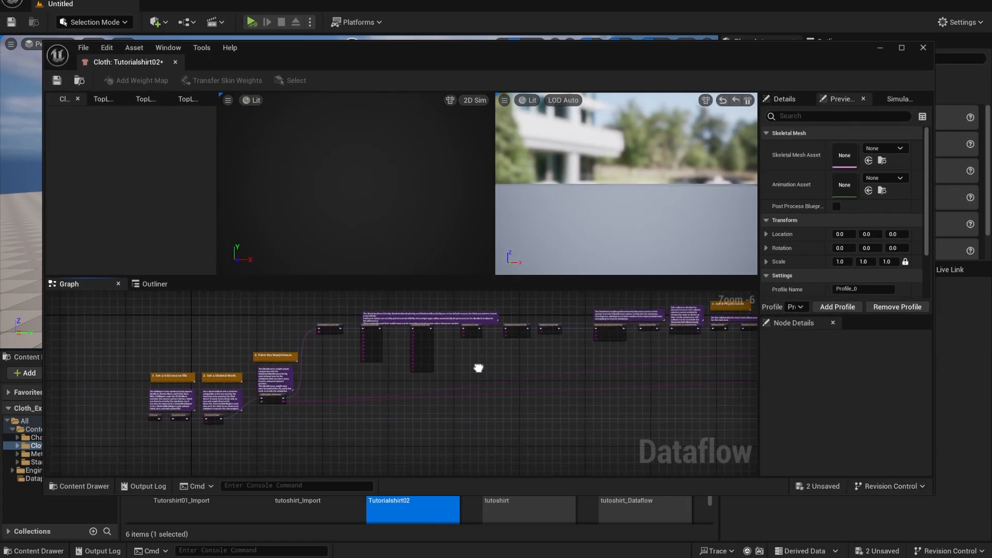
pyautogui.moveTo(479, 368); pyautogui.dragTo(242, 413)
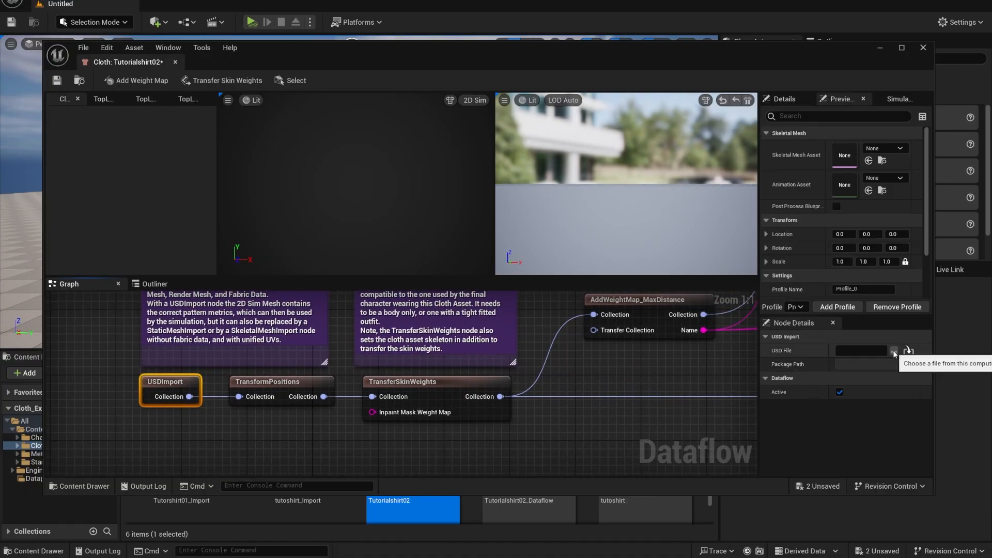
pyautogui.click(908, 350)
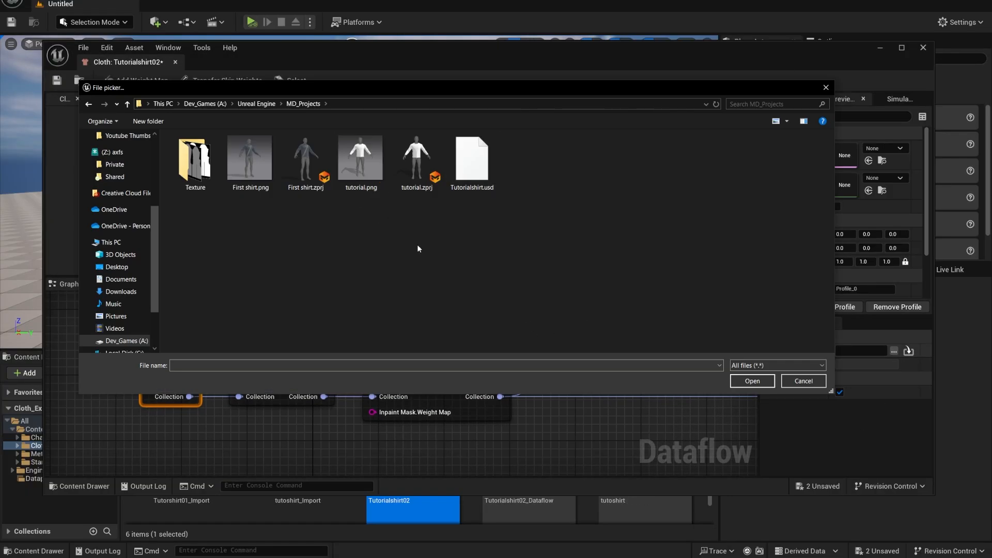
pyautogui.click(471, 157)
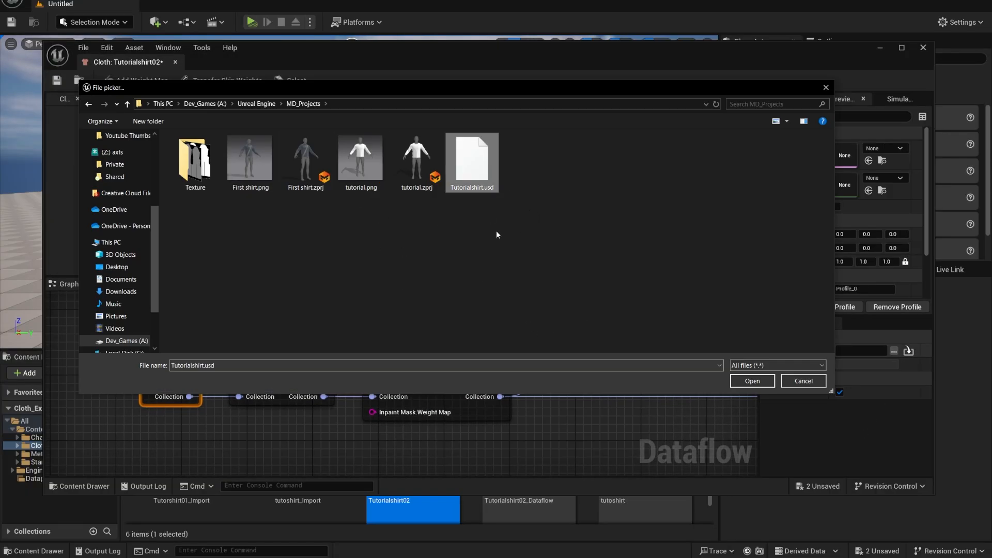
pyautogui.moveTo(487, 192)
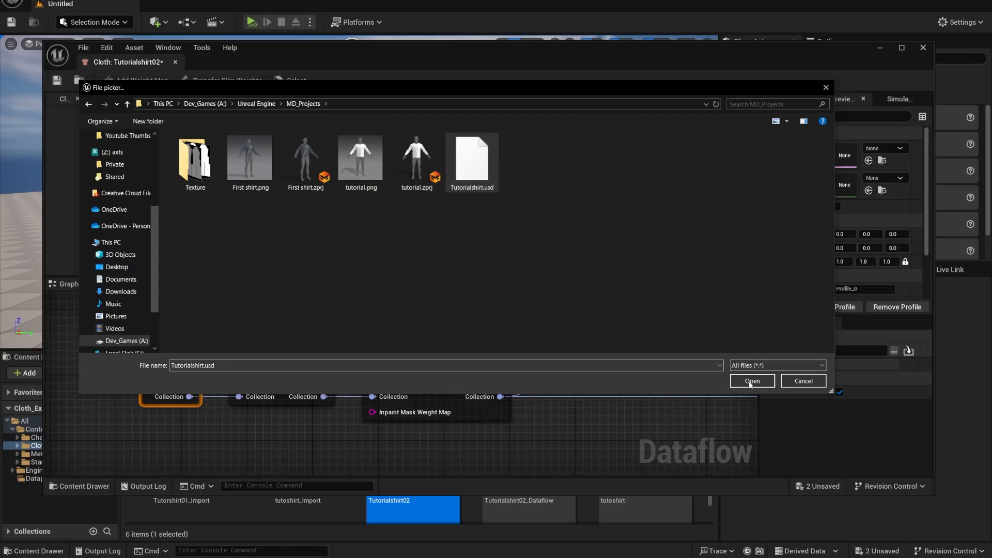
pyautogui.click(750, 381)
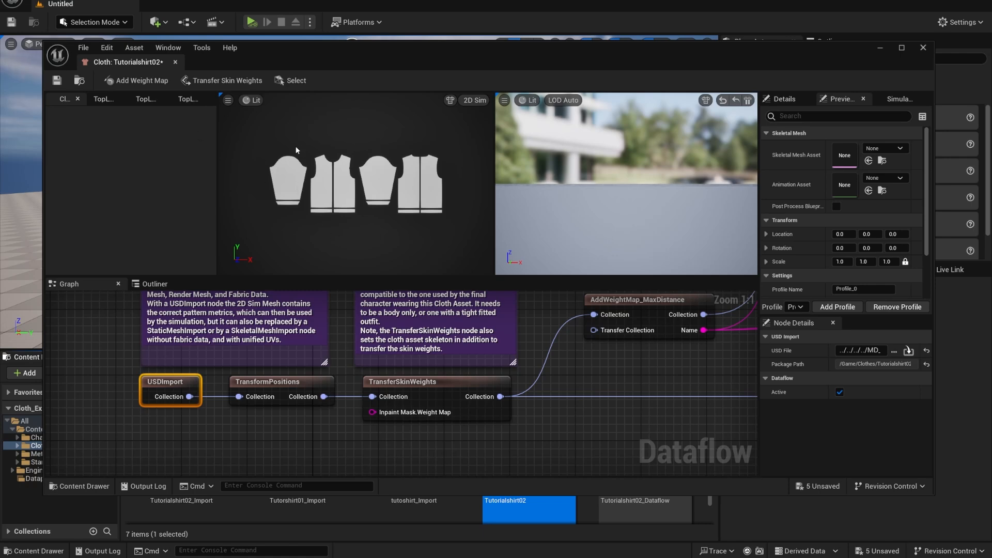
pyautogui.moveTo(254, 211)
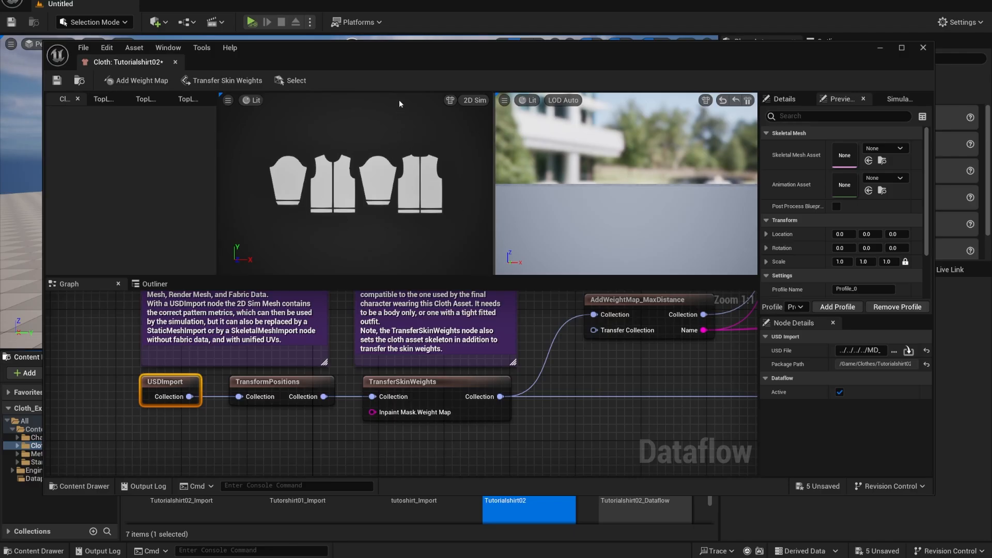
pyautogui.moveTo(274, 387)
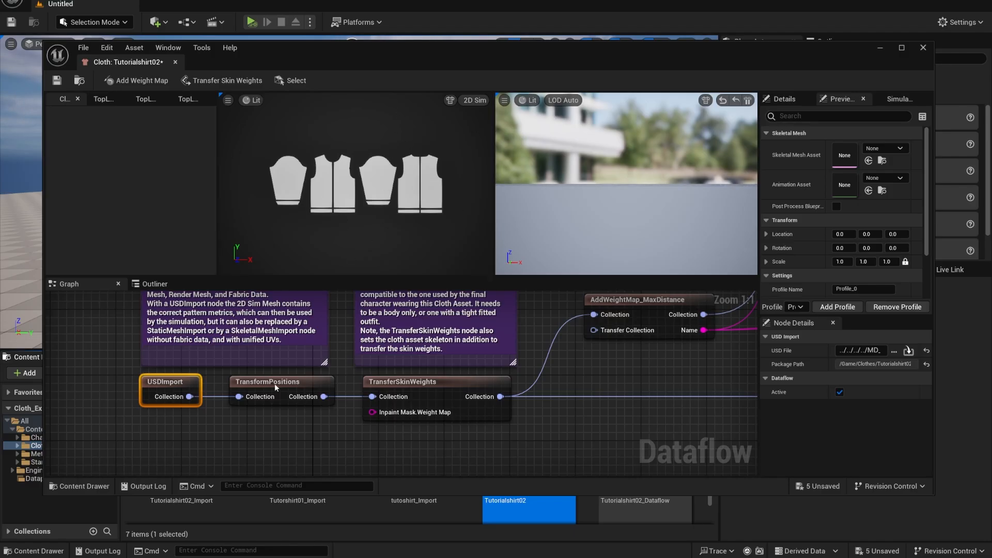
# Set the TransferSkinWeights source to the body skeletal mesh and accept the transfer
pyautogui.click(268, 382)
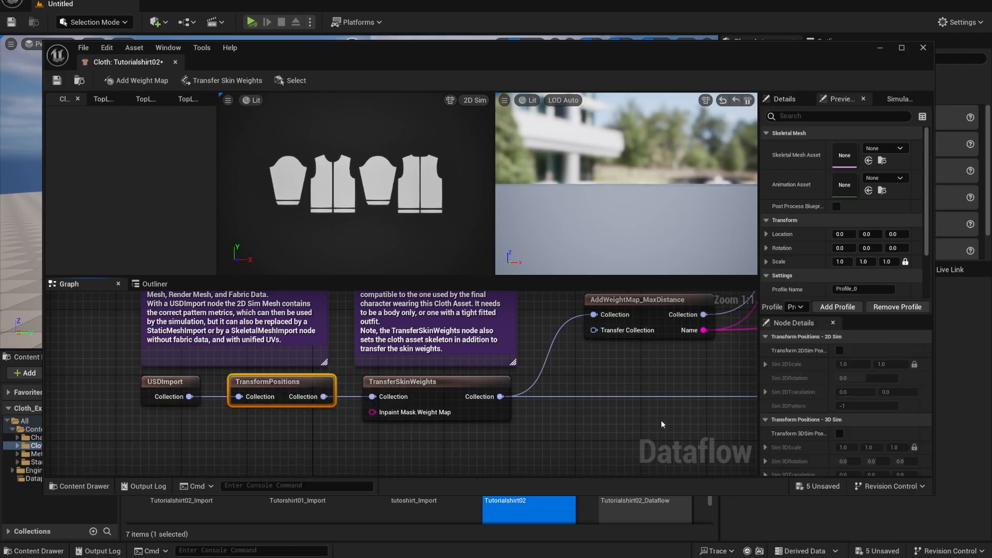
pyautogui.moveTo(464, 424)
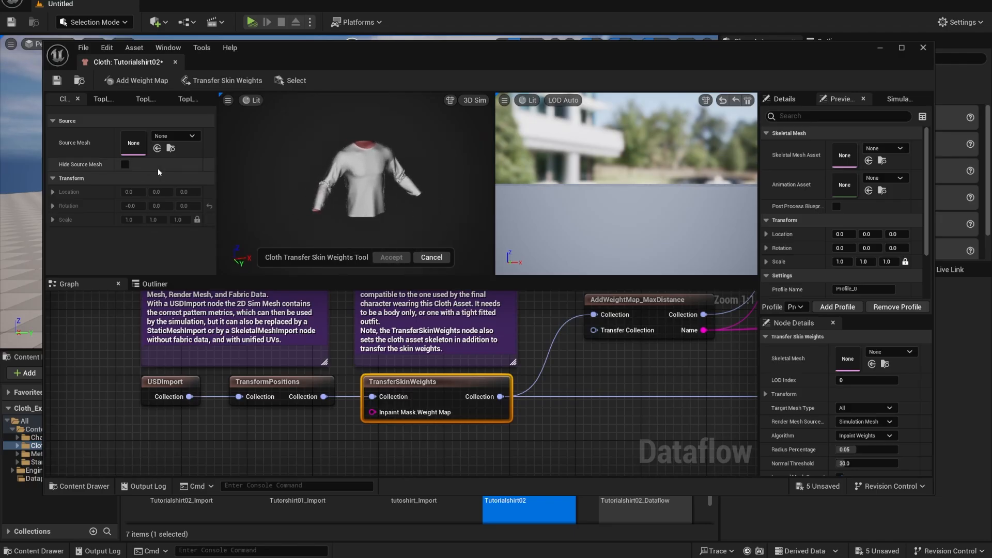
pyautogui.moveTo(99, 156)
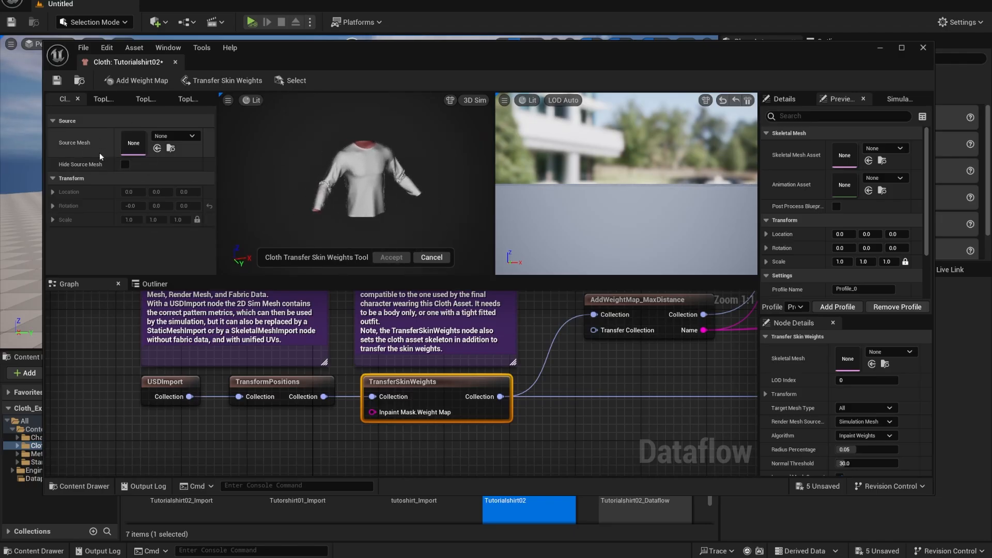
pyautogui.click(196, 135)
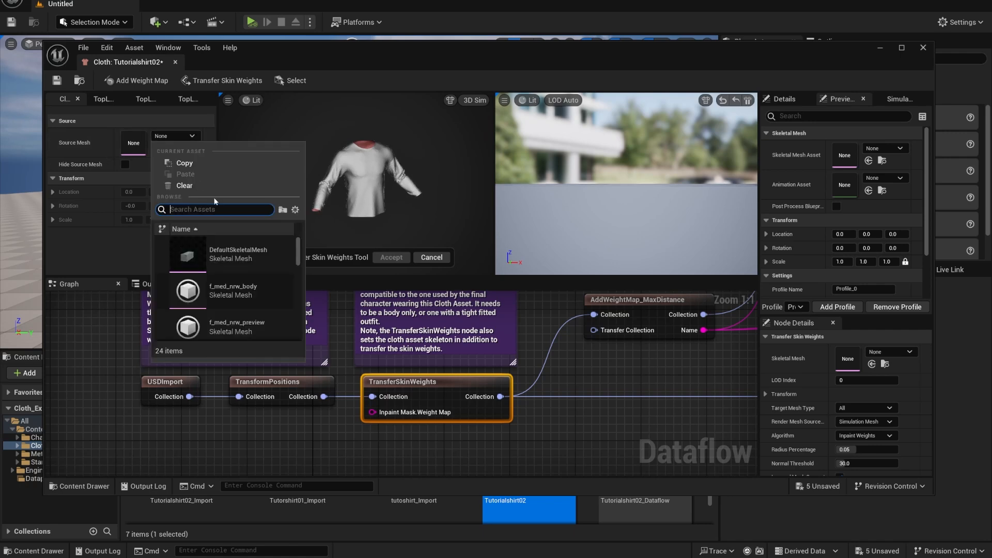
pyautogui.write('m_')
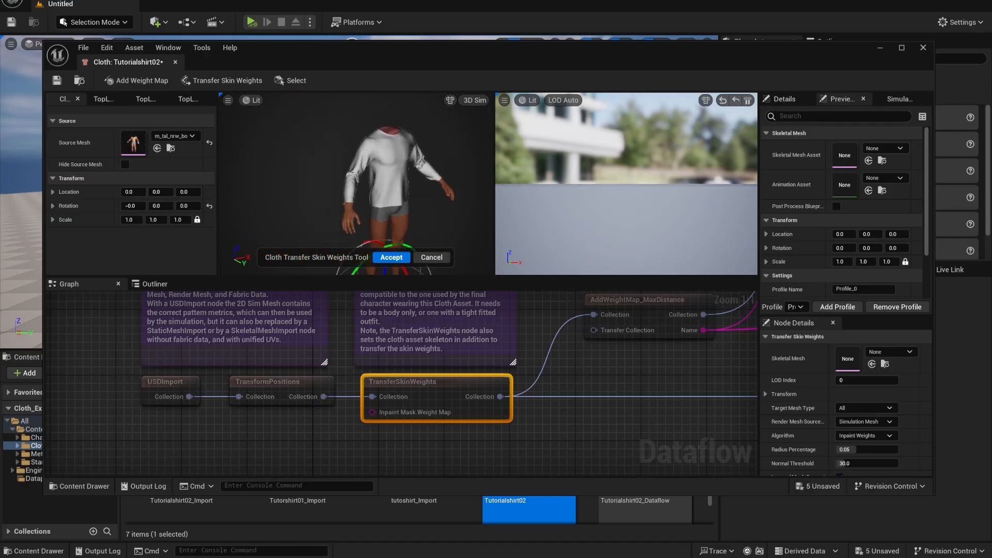
pyautogui.click(391, 258)
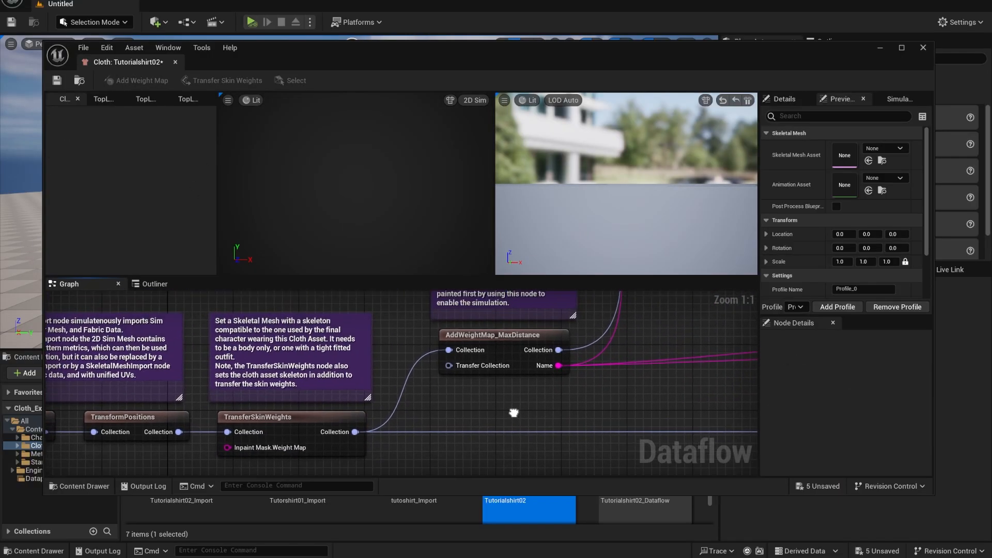
# In the MaxDistance weight map, paint value 1.0 along each panel's bottom hem
pyautogui.doubleClick(500, 334)
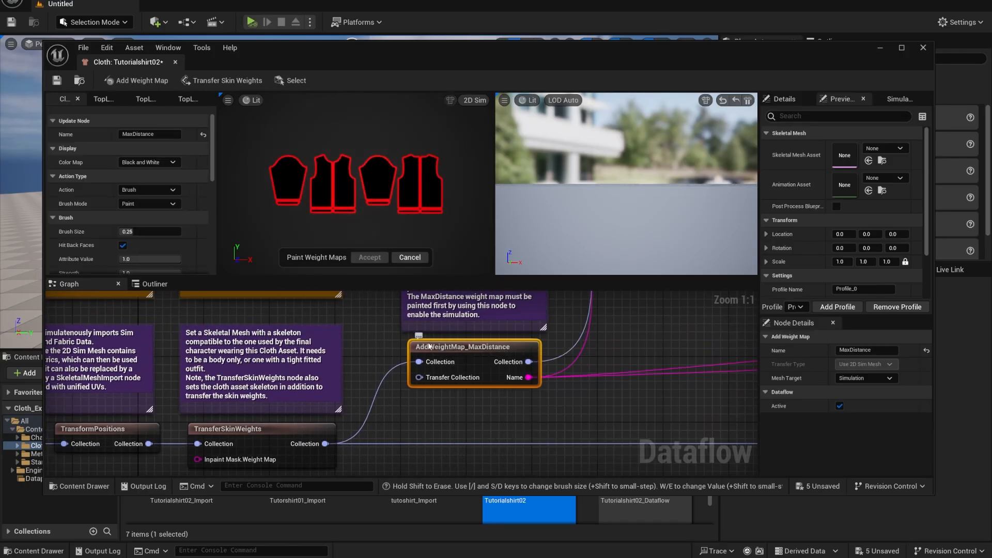
pyautogui.moveTo(523, 372)
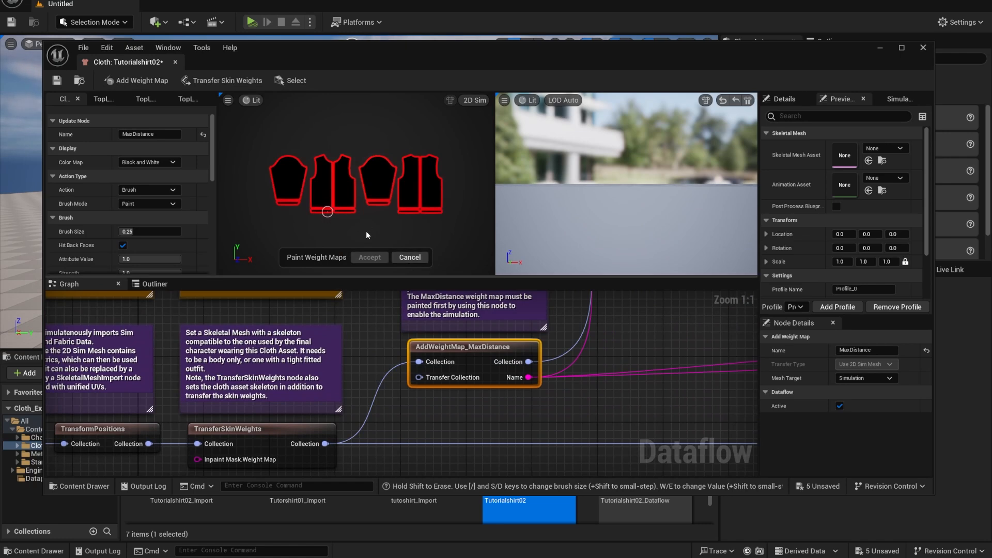
pyautogui.moveTo(318, 183)
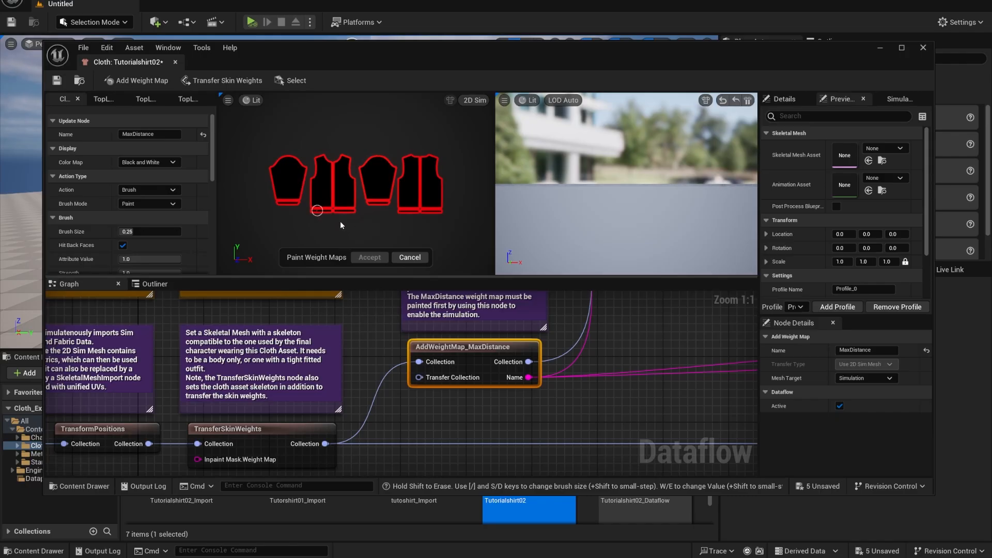
pyautogui.moveTo(409, 258)
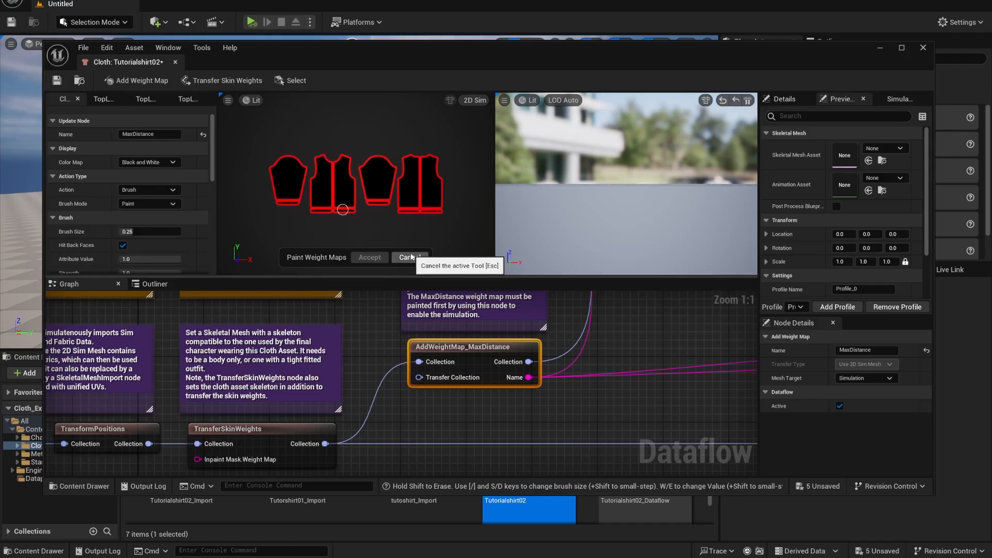
pyautogui.moveTo(390, 249)
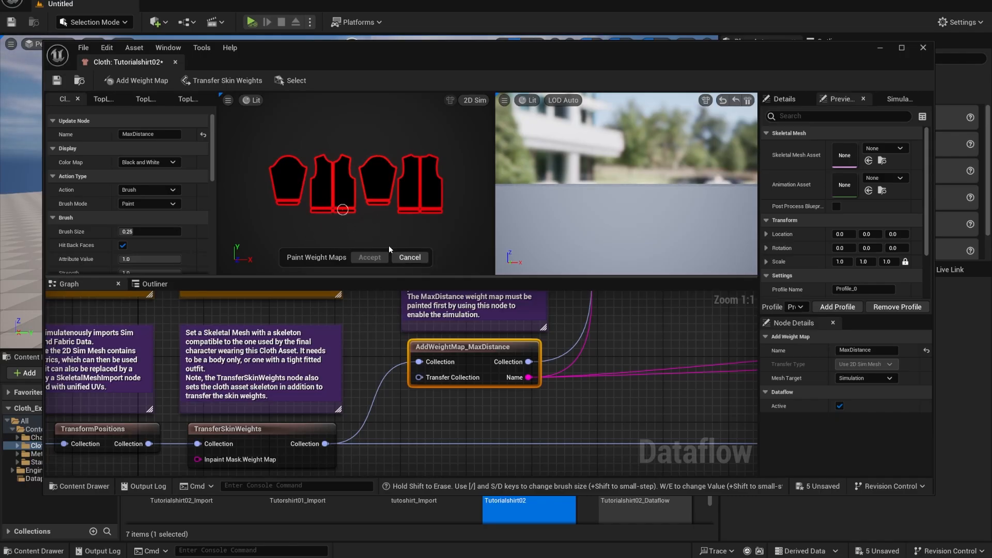
pyautogui.moveTo(487, 231)
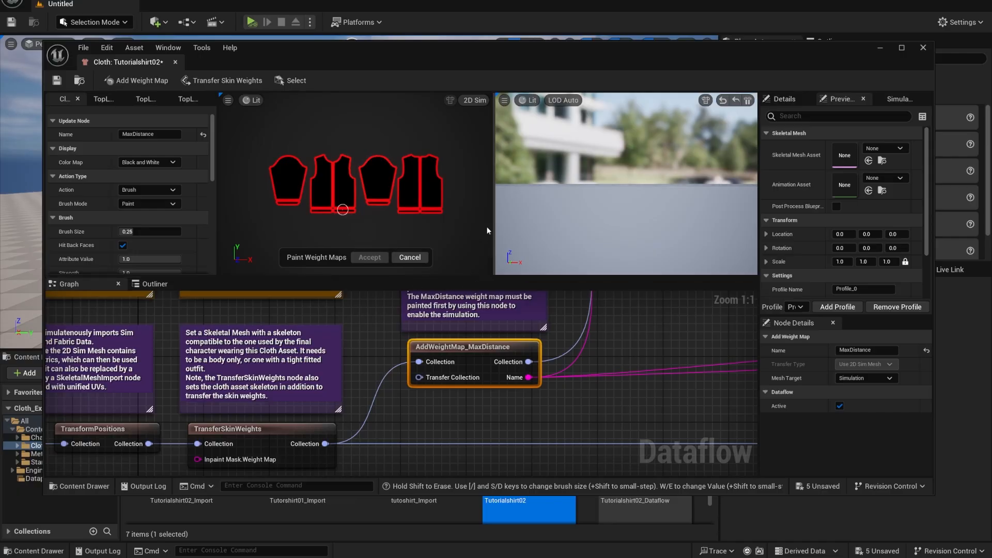
pyautogui.moveTo(486, 270)
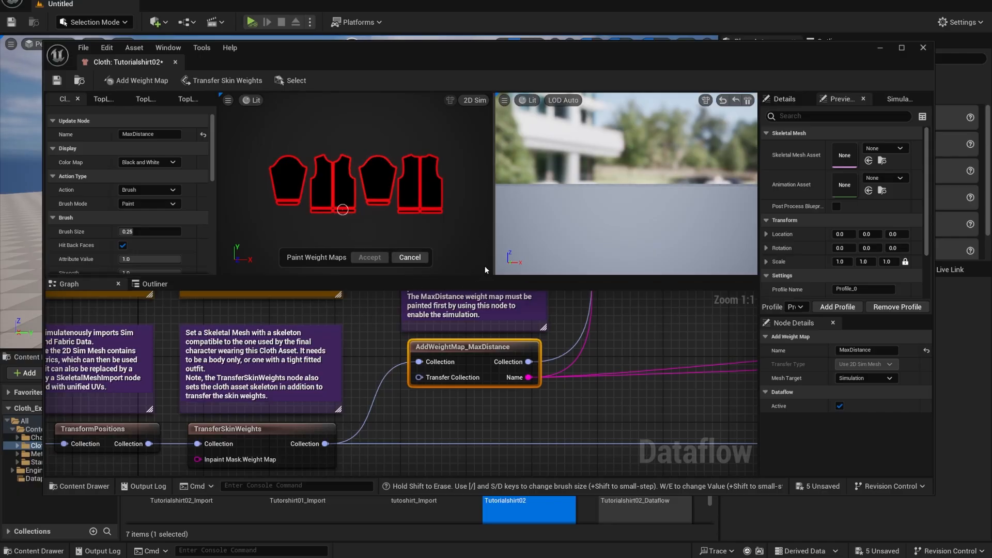
pyautogui.moveTo(414, 290)
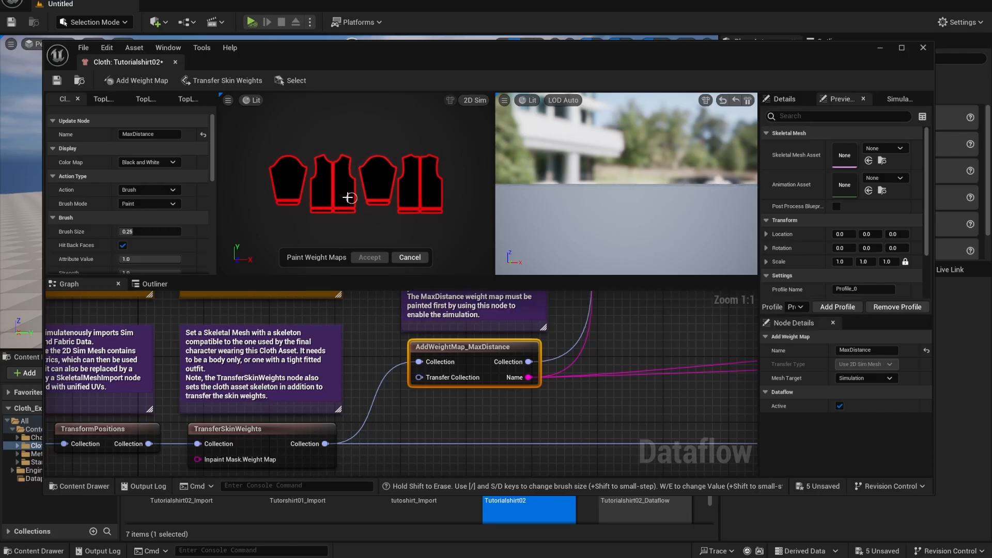
pyautogui.moveTo(311, 206)
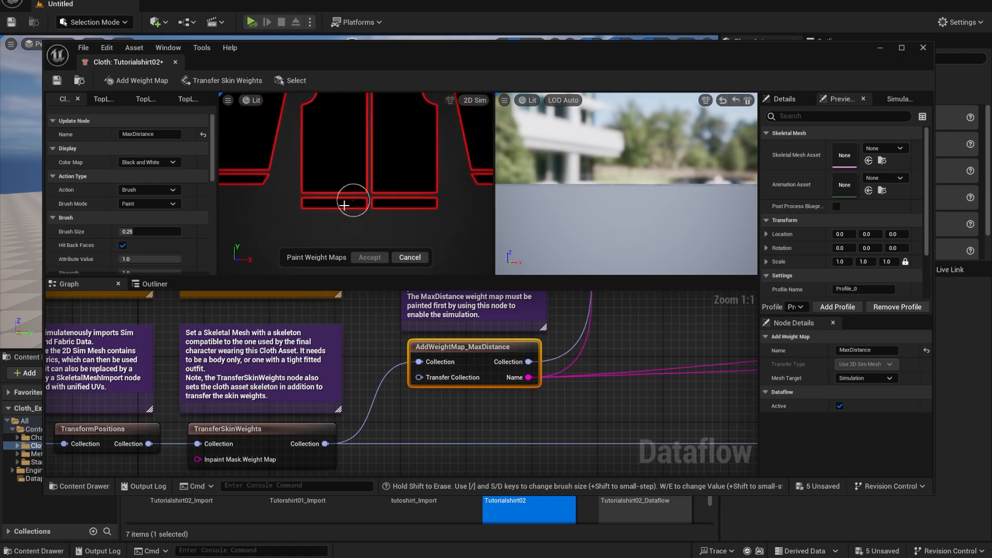
pyautogui.moveTo(354, 204); pyautogui.dragTo(309, 202)
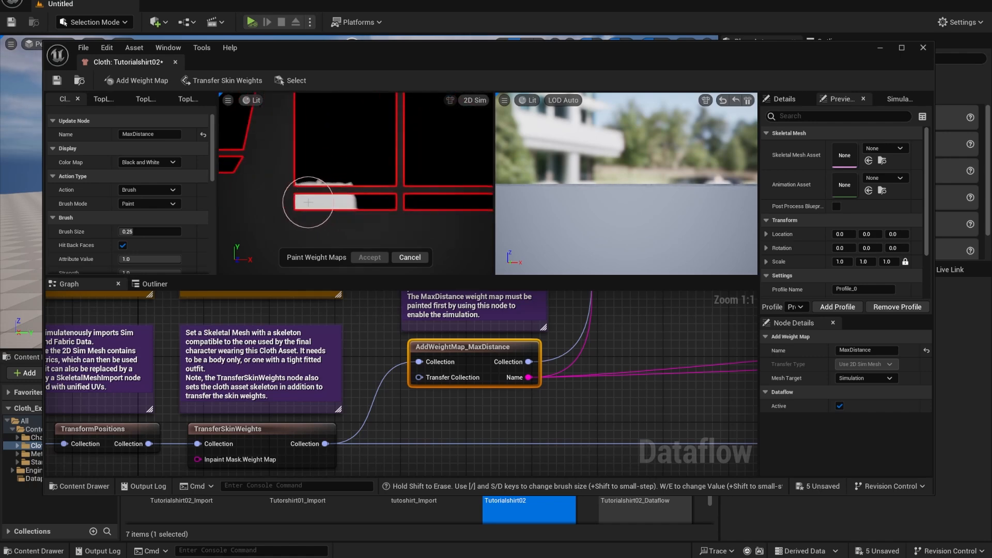
pyautogui.moveTo(308, 203); pyautogui.dragTo(340, 187)
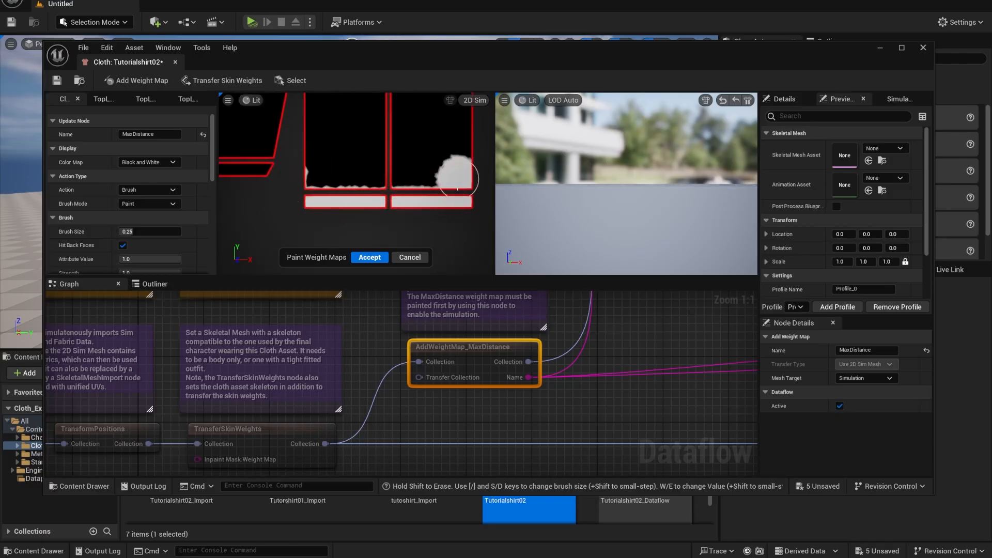
pyautogui.moveTo(455, 177); pyautogui.dragTo(372, 203)
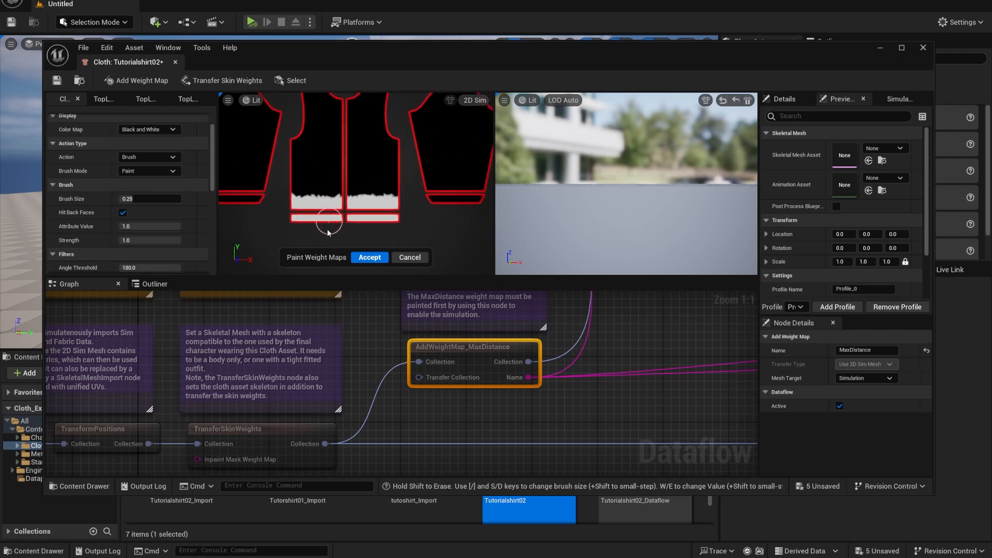
# Erase stray hem paint with value 0.0, then smooth the painted edge so it fades upward
pyautogui.click(149, 170)
pyautogui.write('0')
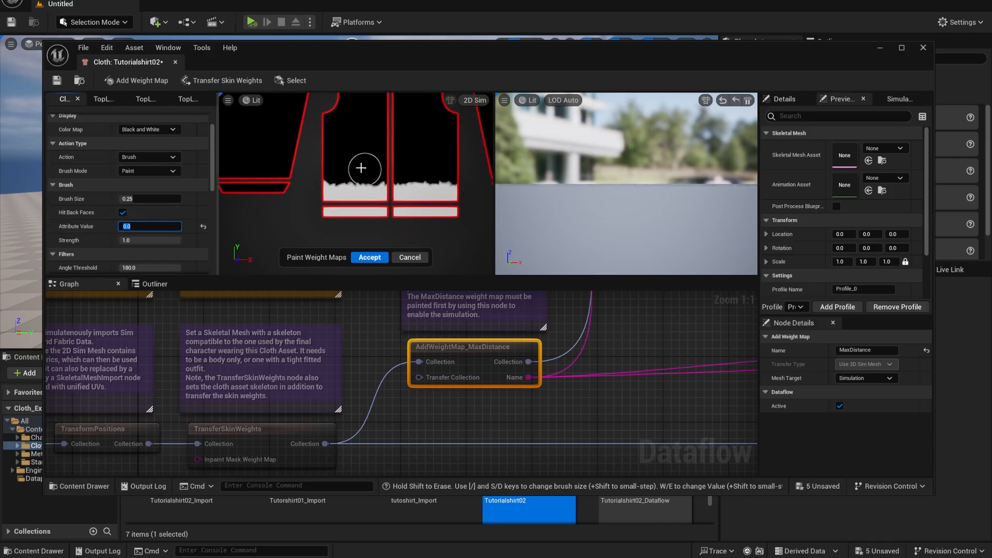
pyautogui.moveTo(357, 178)
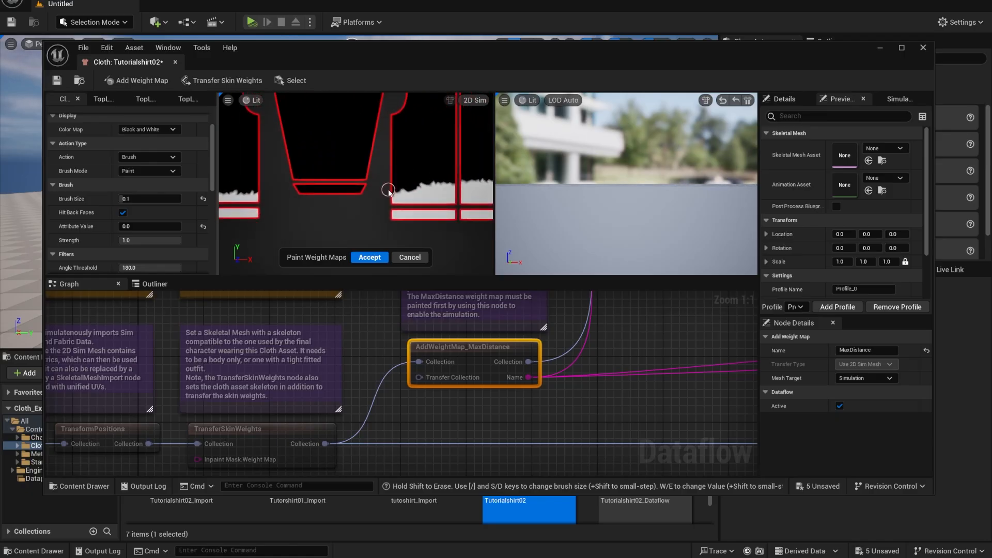
pyautogui.moveTo(389, 190); pyautogui.dragTo(435, 190)
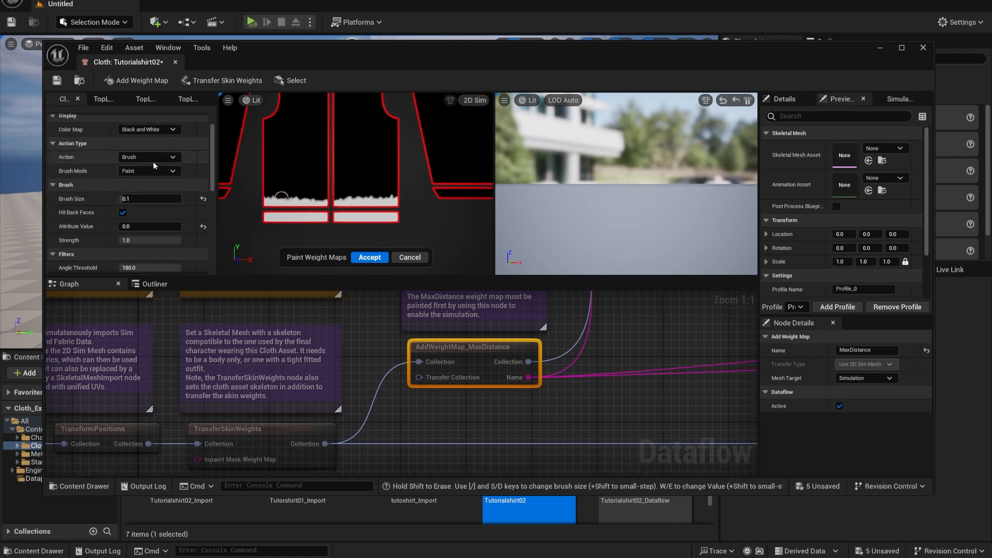
pyautogui.click(149, 171)
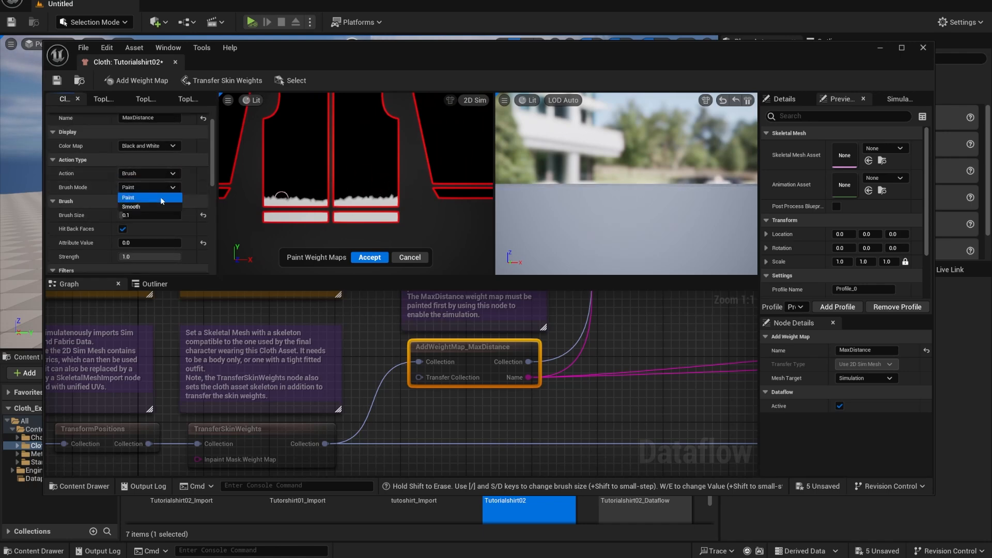
pyautogui.click(131, 207)
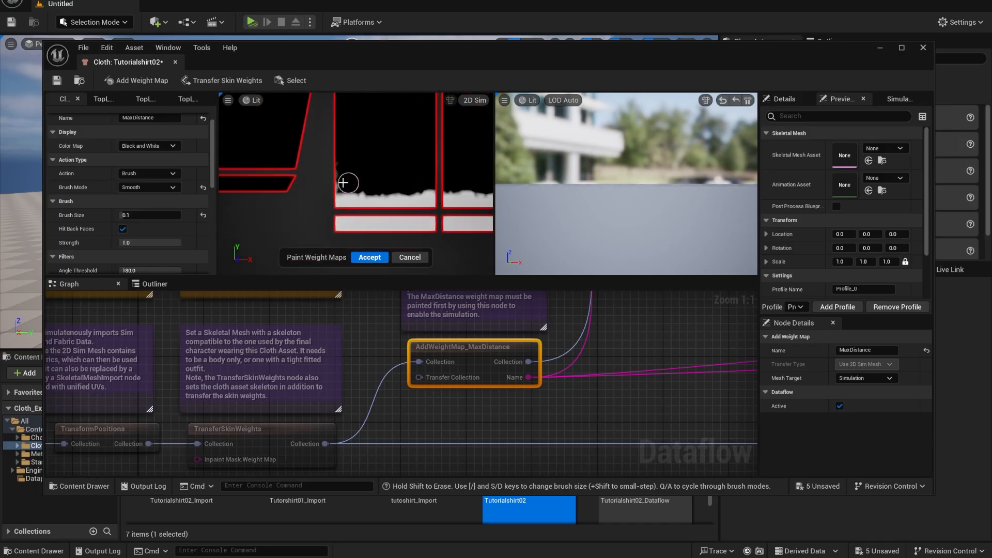
pyautogui.moveTo(348, 183); pyautogui.dragTo(390, 187)
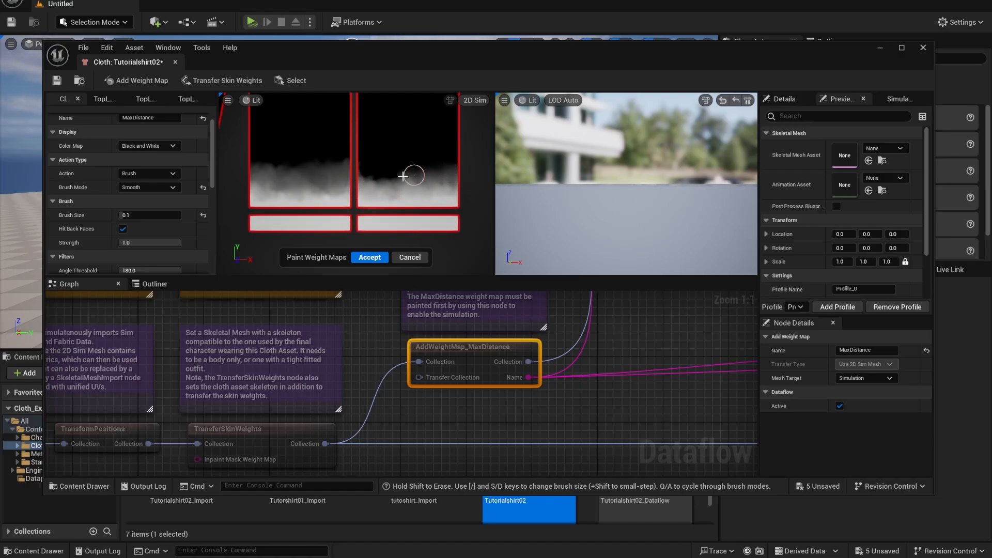
pyautogui.moveTo(377, 176)
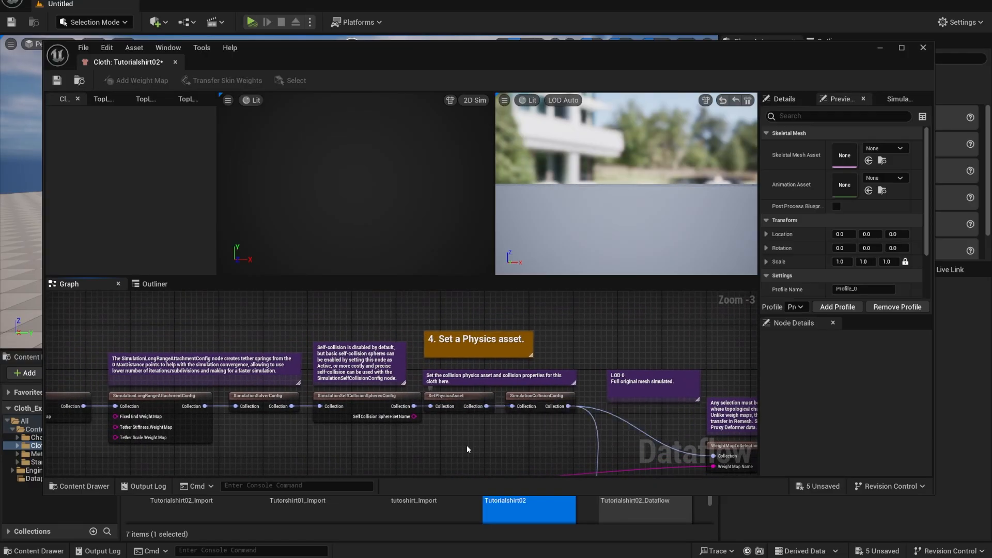
# Assign the body physics asset to the SetPhysicsAsset node
pyautogui.click(456, 396)
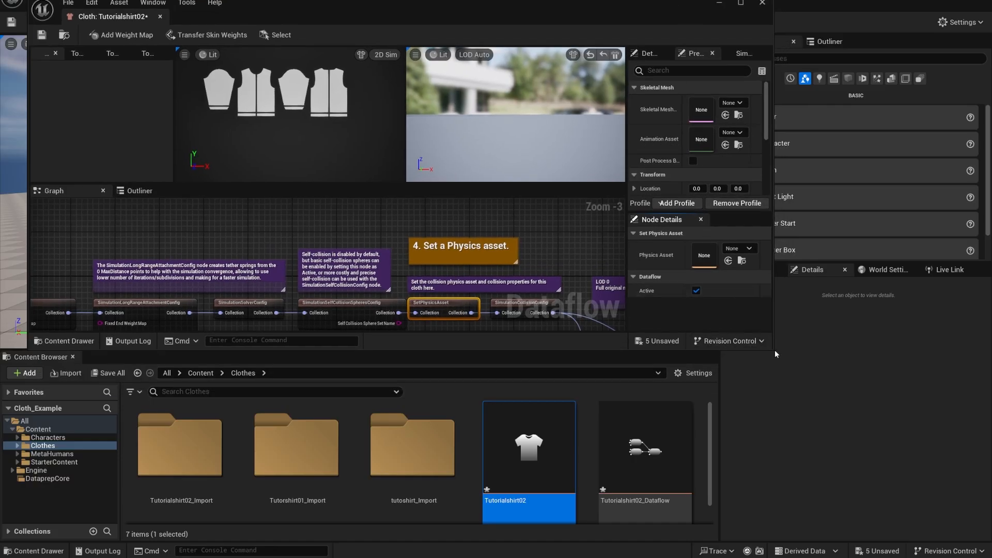
pyautogui.click(751, 261)
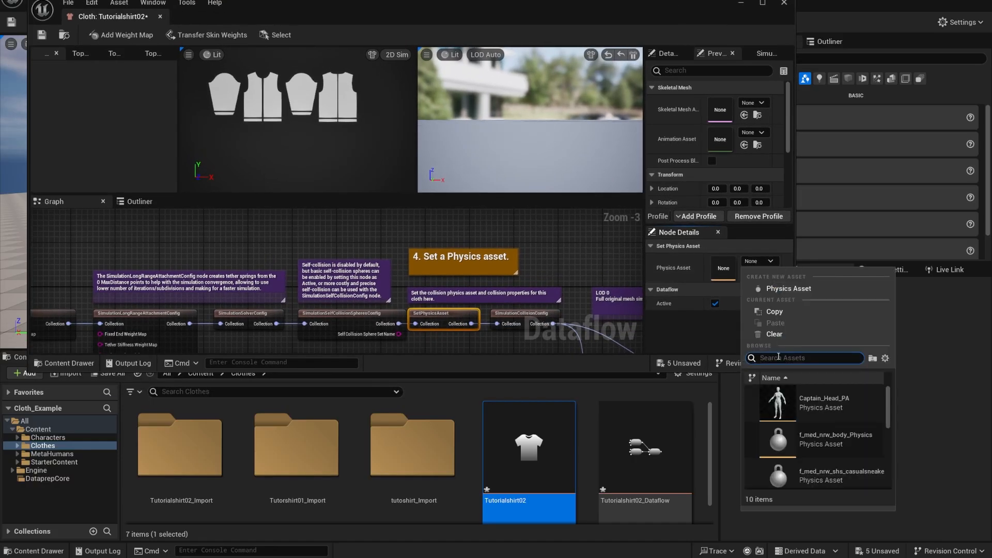
pyautogui.write('m_')
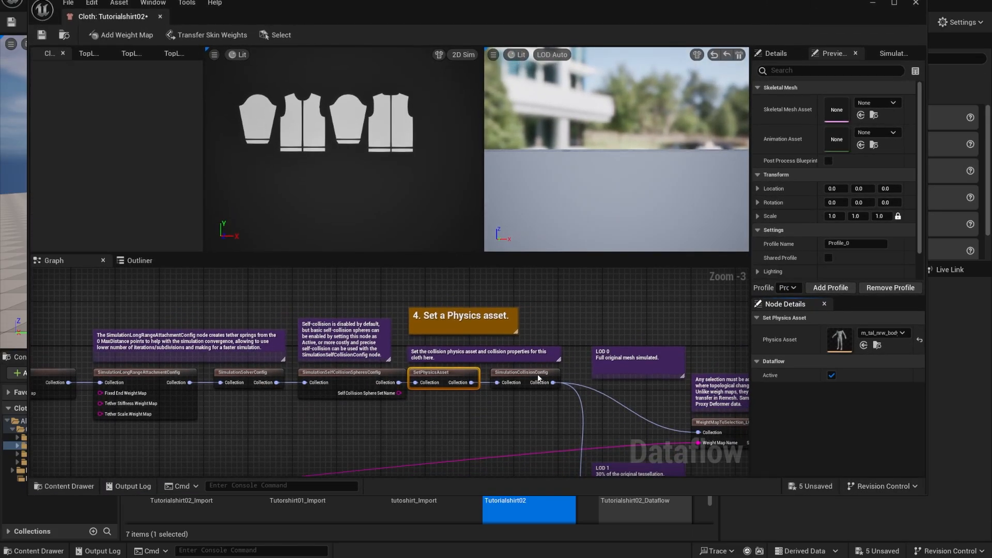
pyautogui.click(524, 372)
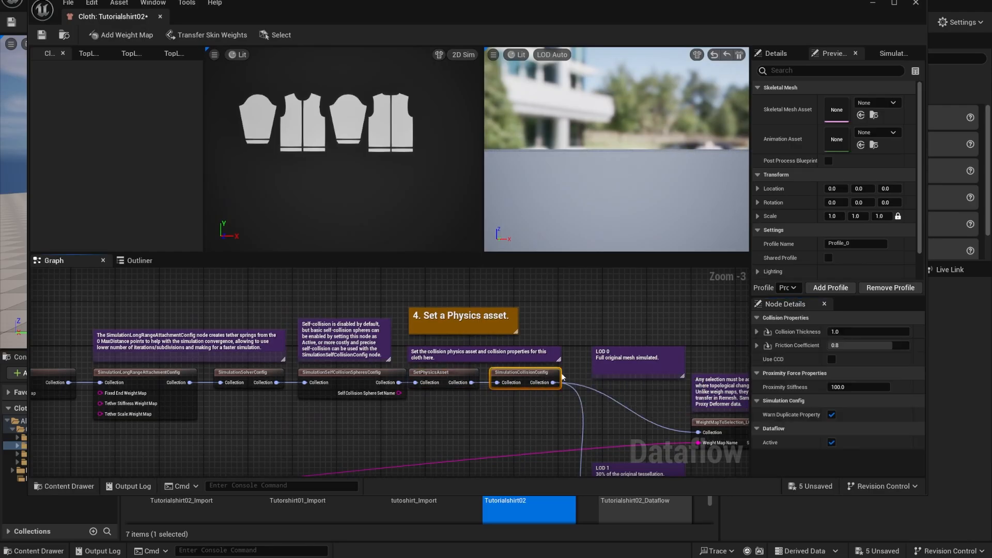
pyautogui.moveTo(540, 419)
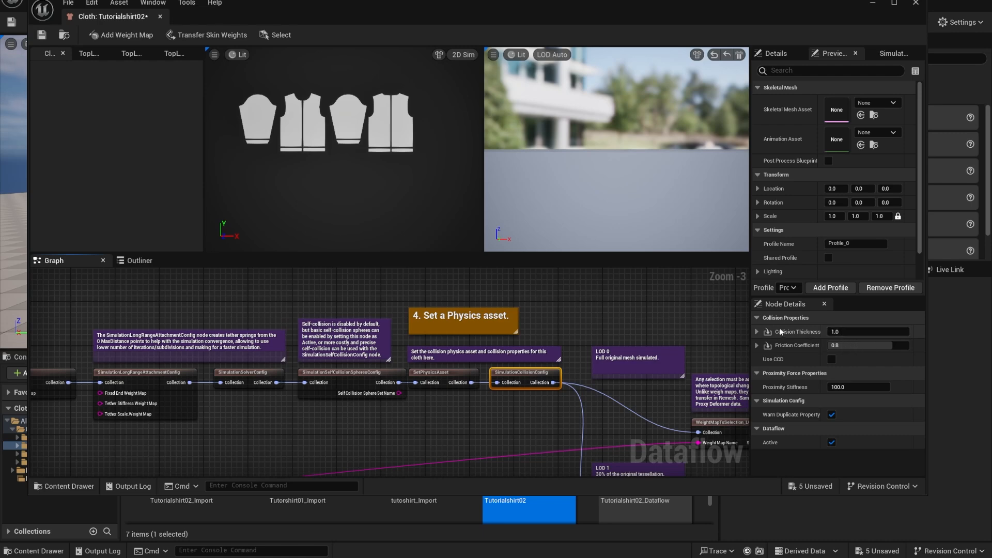
pyautogui.moveTo(797, 345)
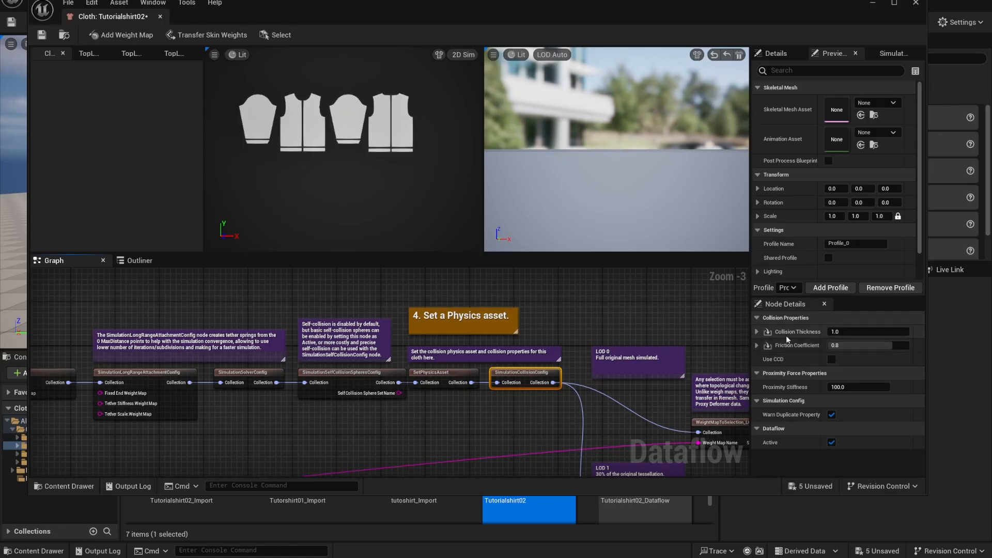
pyautogui.moveTo(768, 332)
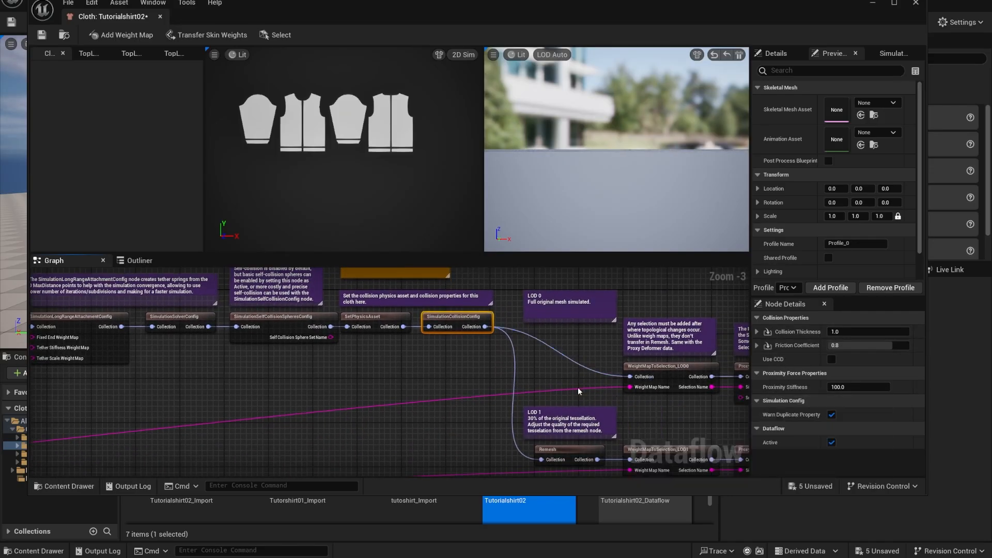
pyautogui.scroll(-3)
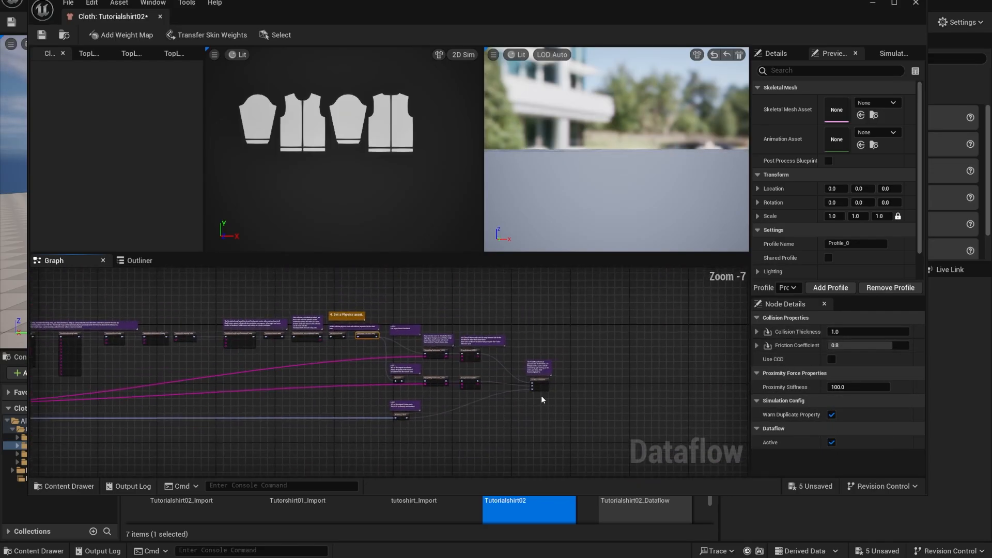
pyautogui.scroll(-3)
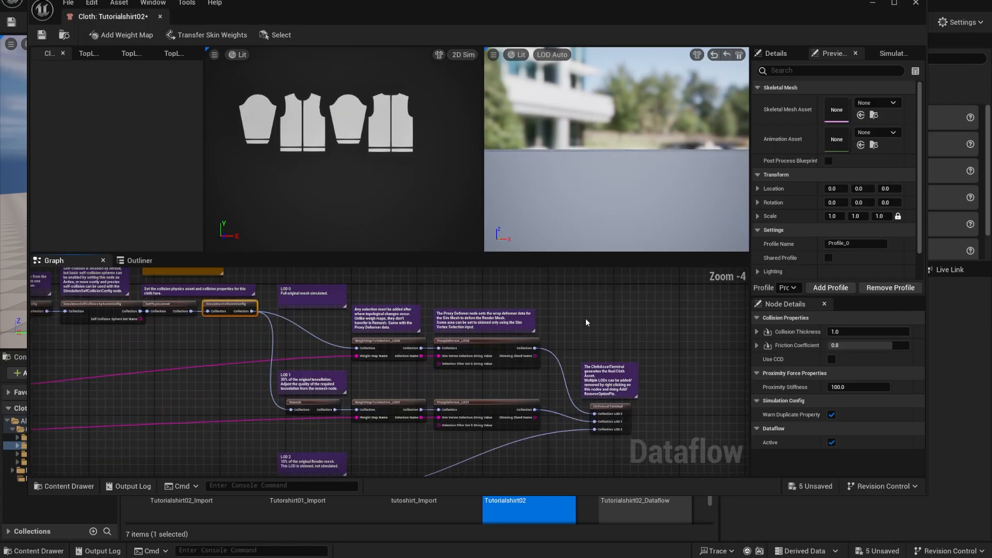
pyautogui.scroll(-3)
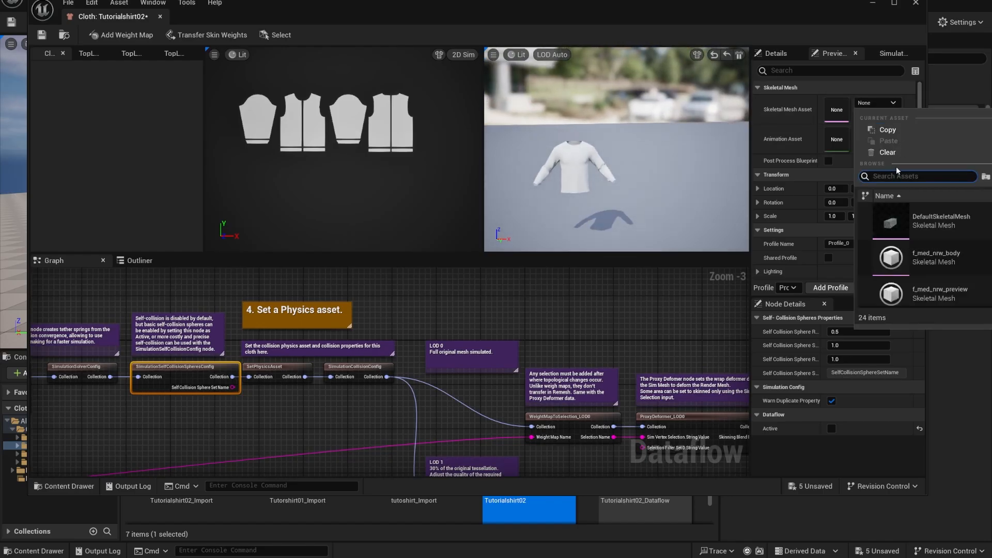
pyautogui.write('m_t')
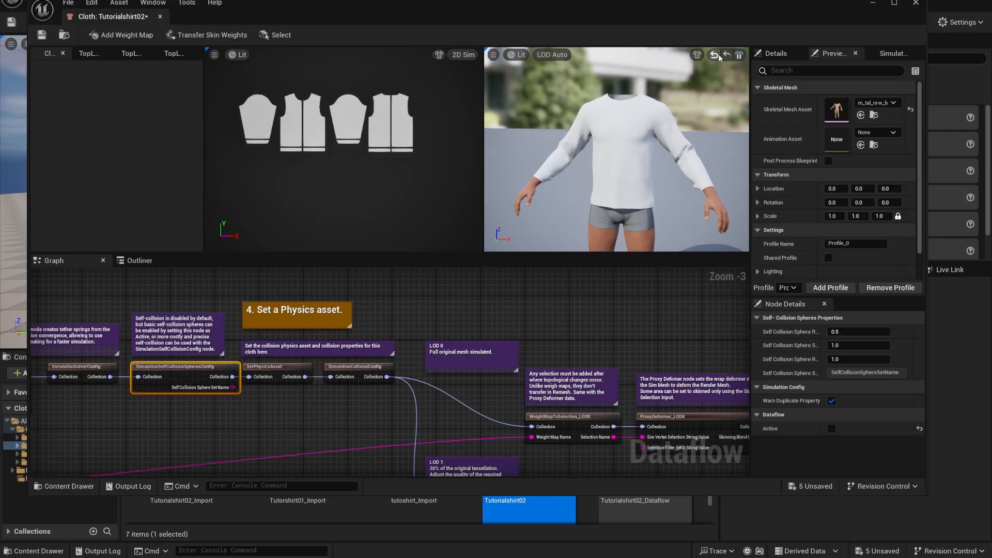
pyautogui.moveTo(727, 55)
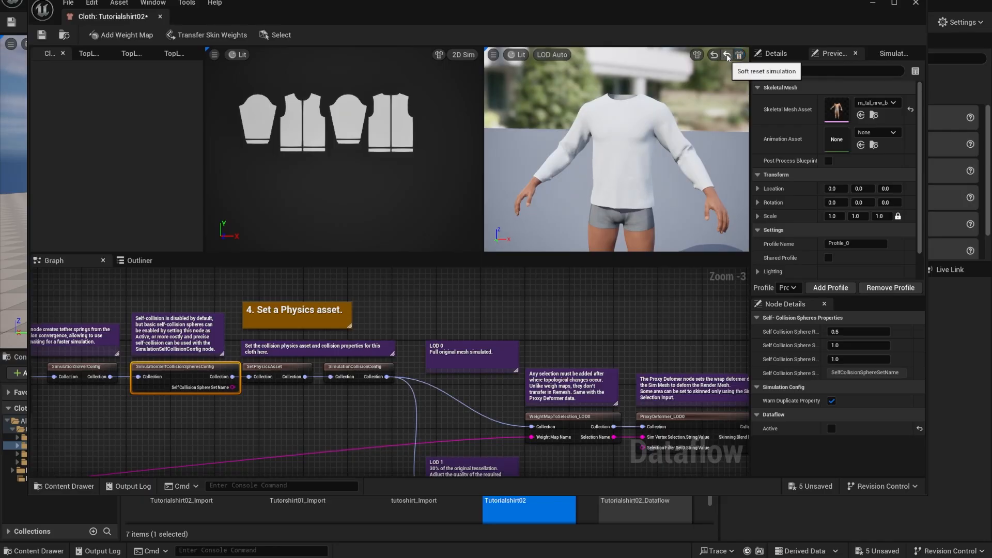
pyautogui.click(726, 54)
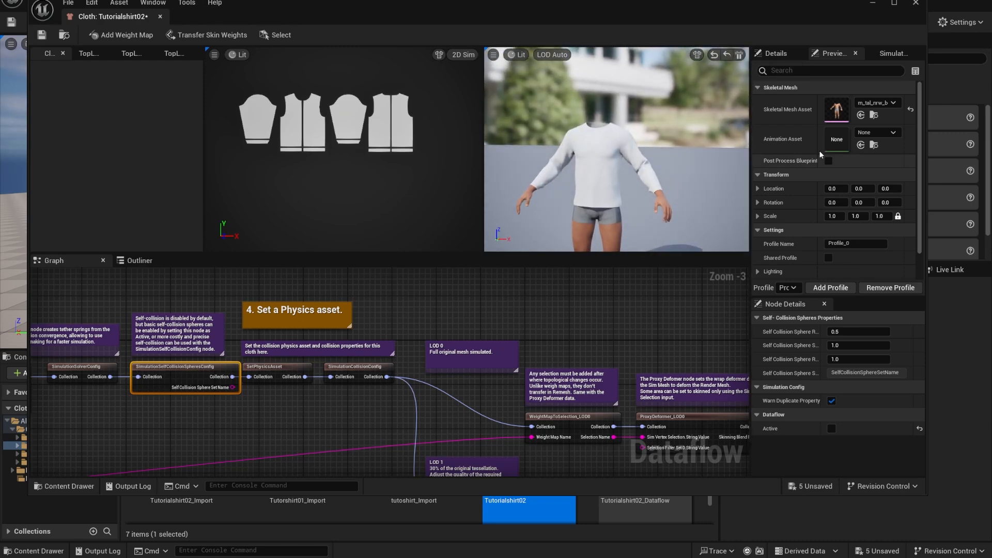
# Set the preview body's animation to the forward walk sequence and briefly play it
pyautogui.click(892, 133)
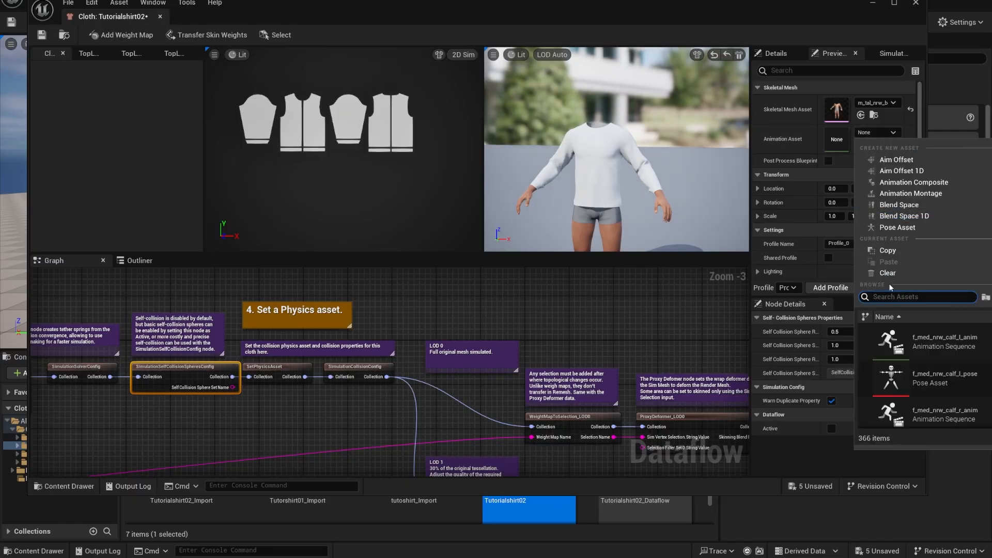
pyautogui.write('walk')
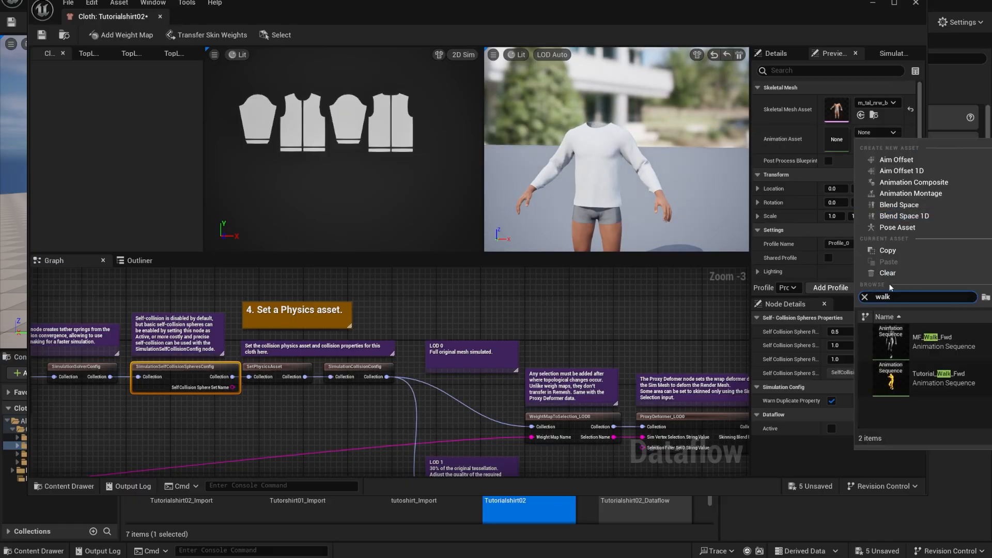
pyautogui.click(943, 342)
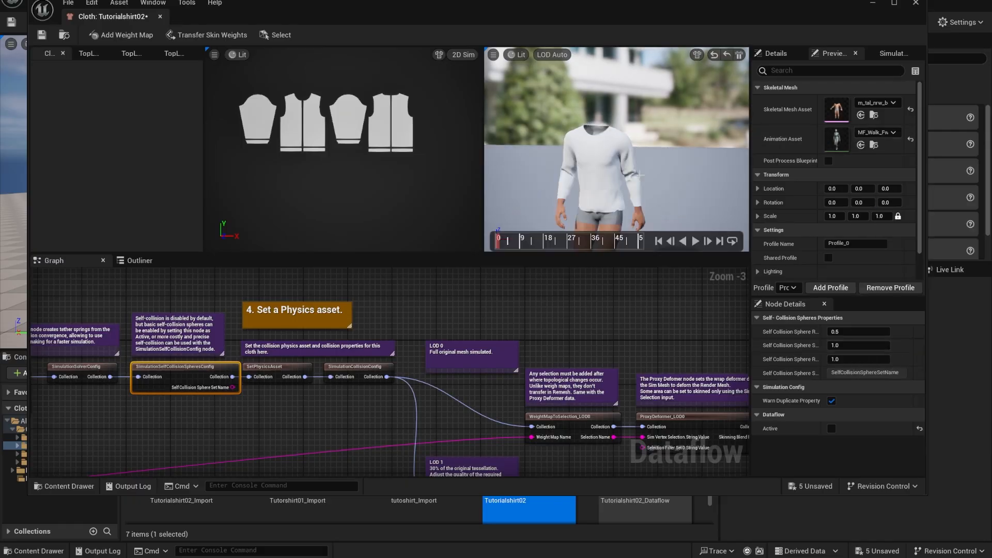
pyautogui.click(694, 241)
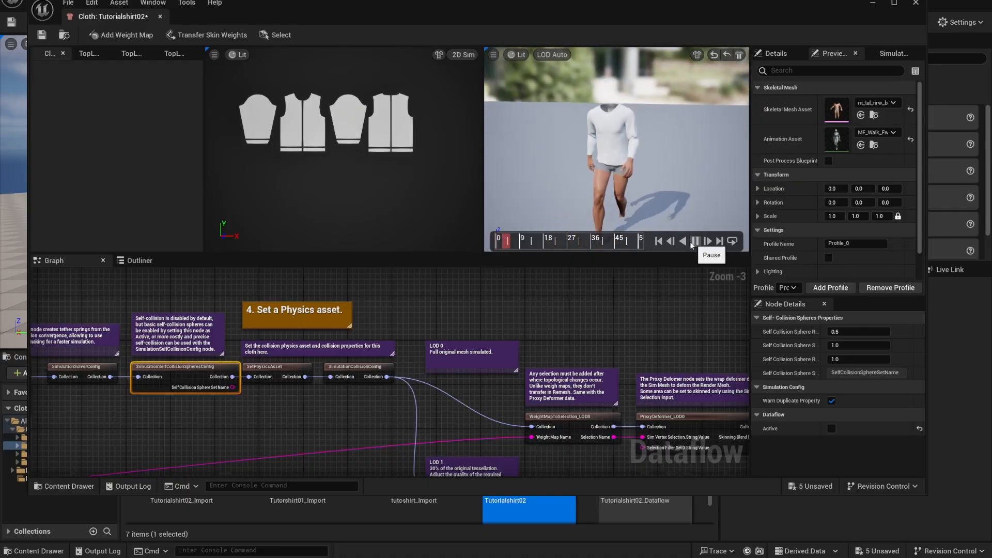
pyautogui.click(694, 240)
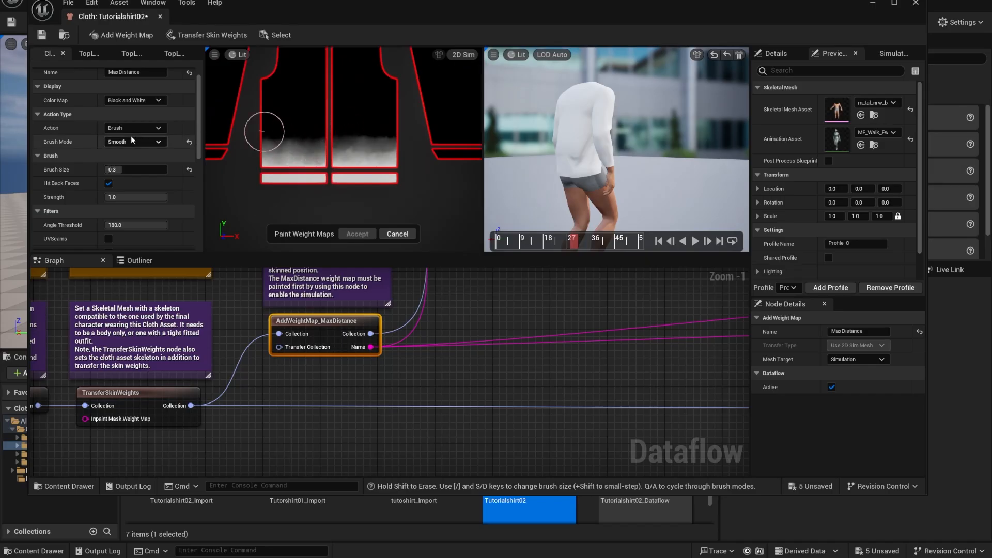
# Paint value 0 along the hem in the 2D pattern and 3D shirt views, then accept the MaxDistance map
pyautogui.click(133, 141)
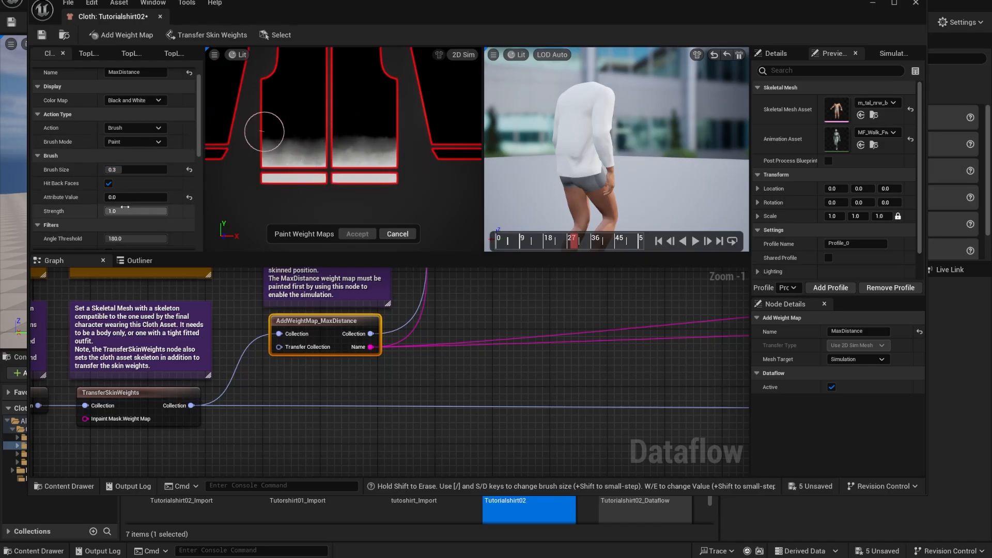
pyautogui.moveTo(265, 132); pyautogui.dragTo(298, 137)
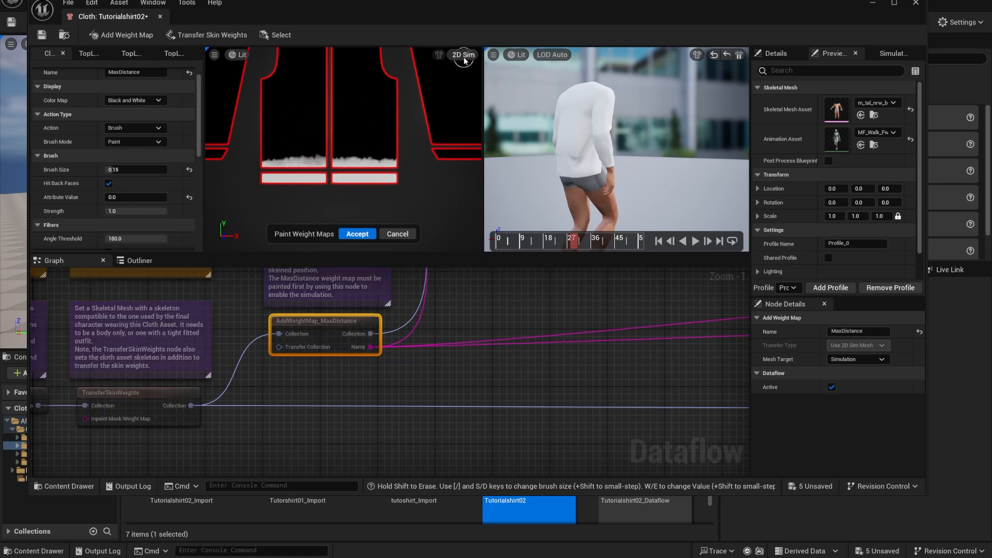
pyautogui.click(463, 54)
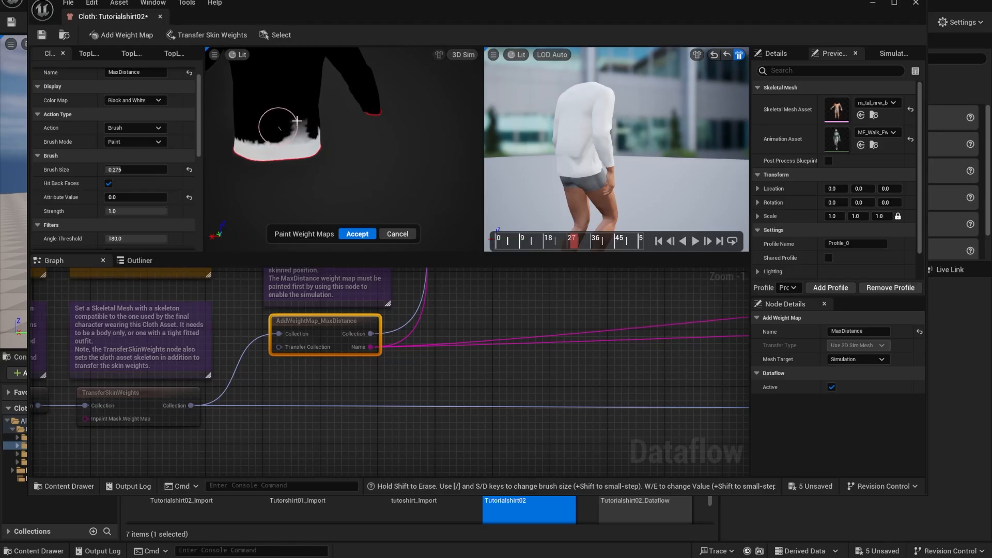
pyautogui.moveTo(297, 120); pyautogui.dragTo(264, 127)
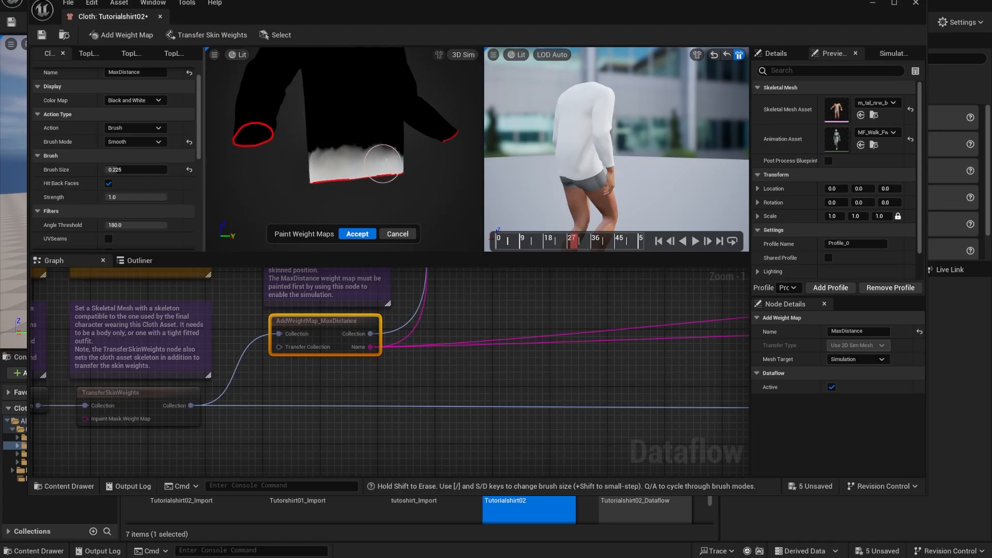
pyautogui.click(357, 234)
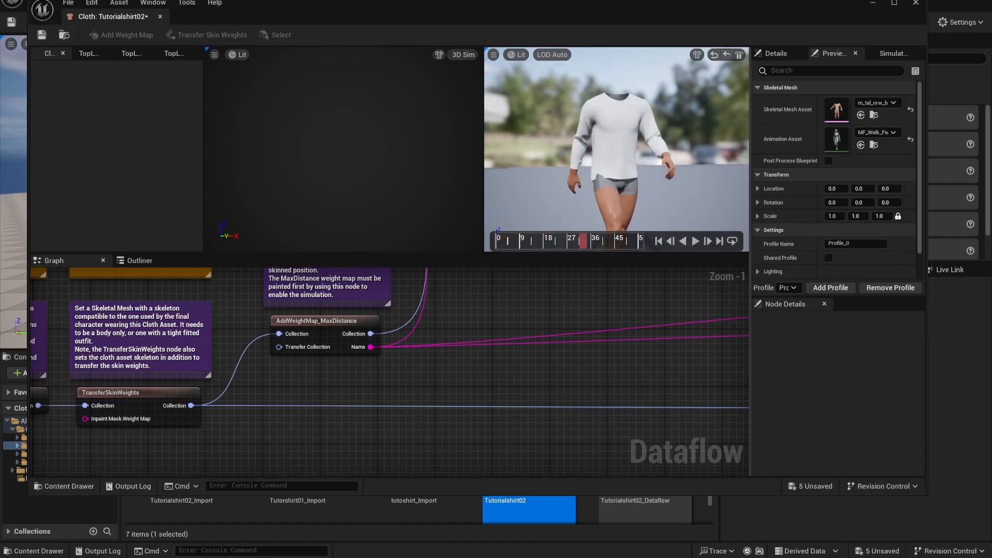
# Review the collision config node and preview the walking cloth simulation
pyautogui.scroll(-3)
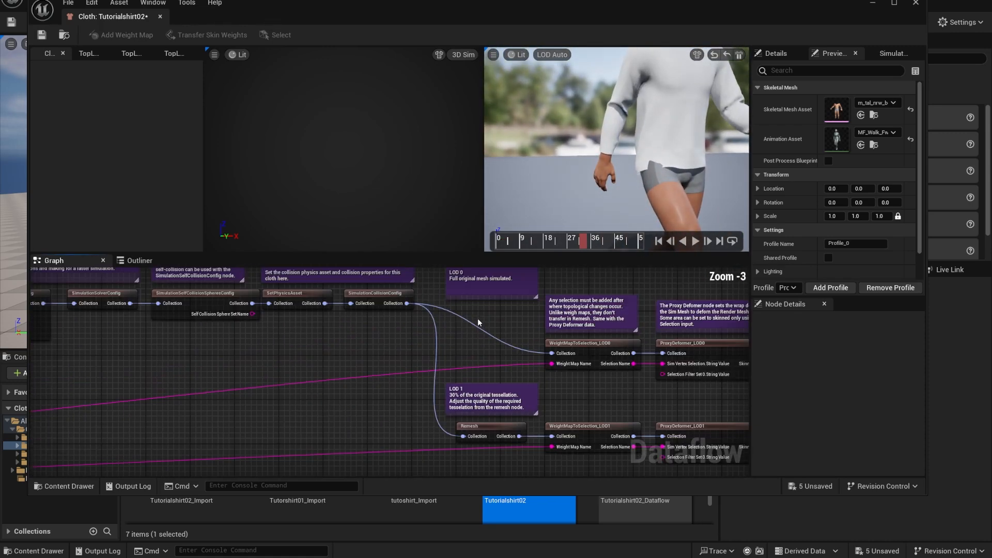
pyautogui.click(378, 293)
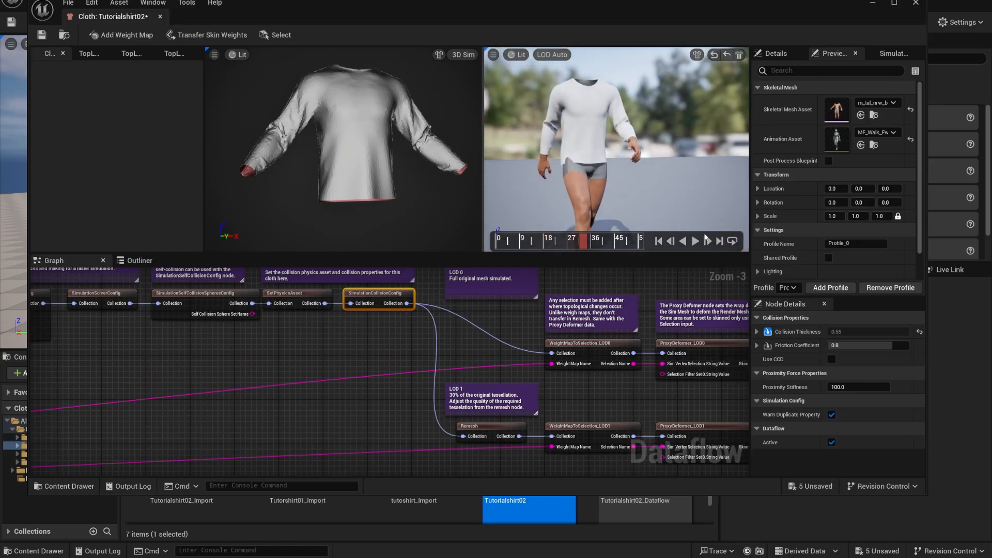
pyautogui.click(693, 241)
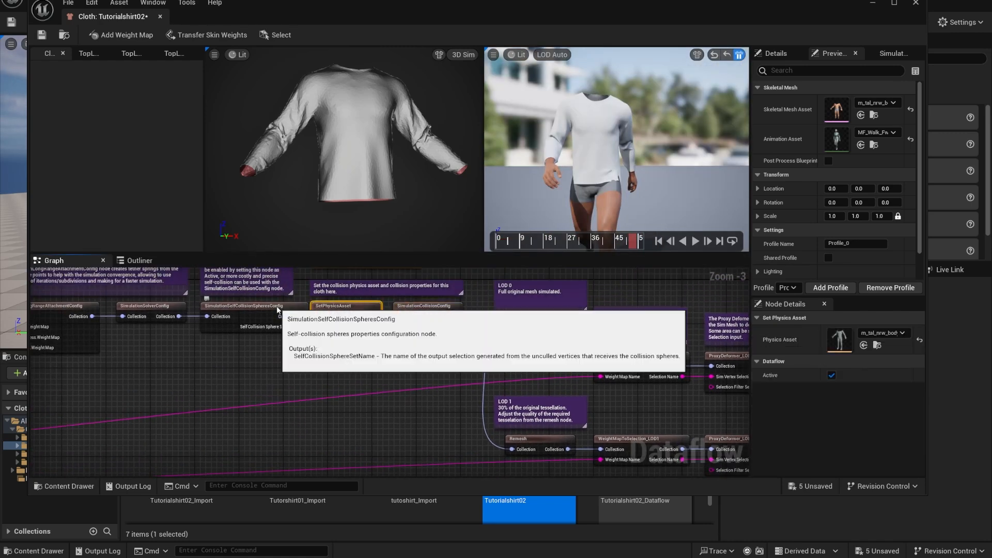
# Set the SimulationSolverConfig node's Num Substeps to 13
pyautogui.click(199, 324)
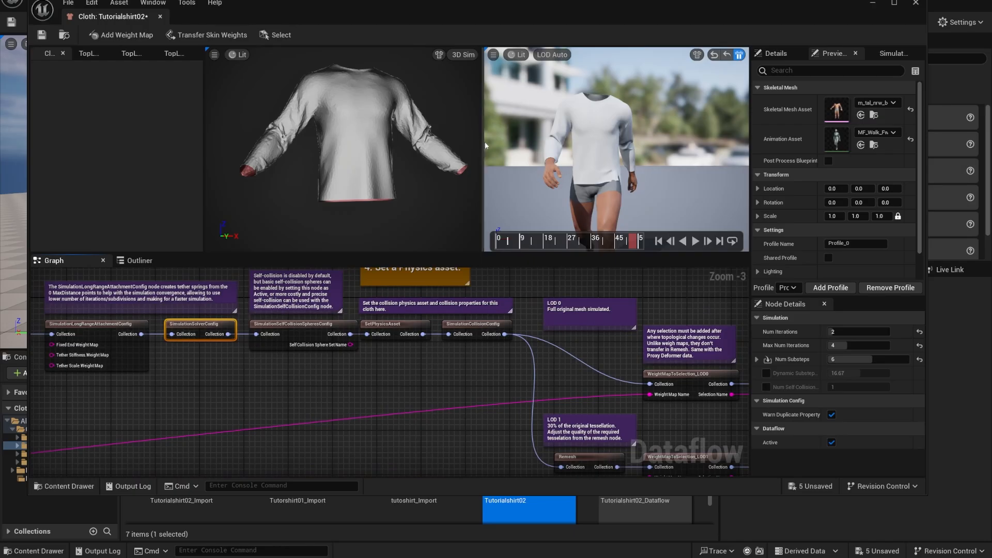
pyautogui.moveTo(488, 168)
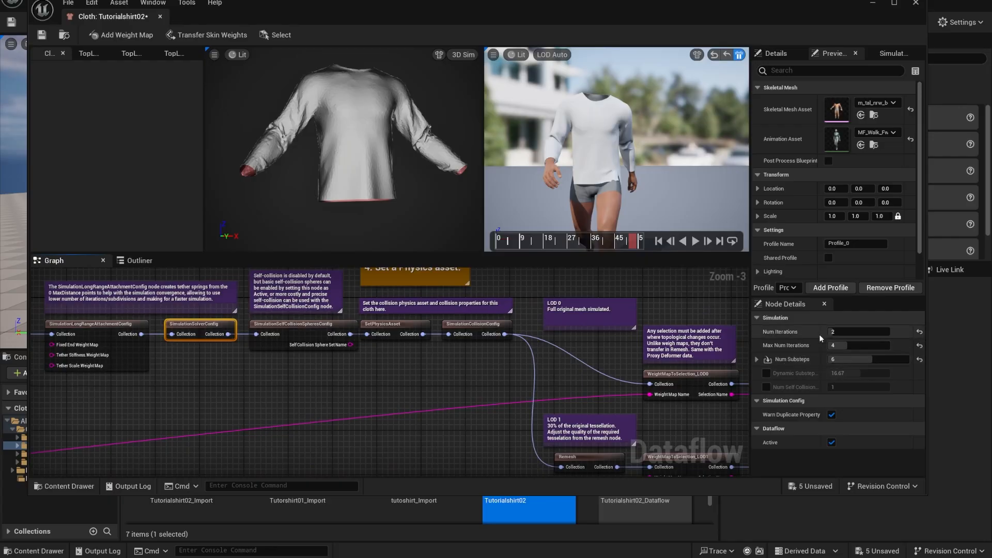
pyautogui.click(868, 359)
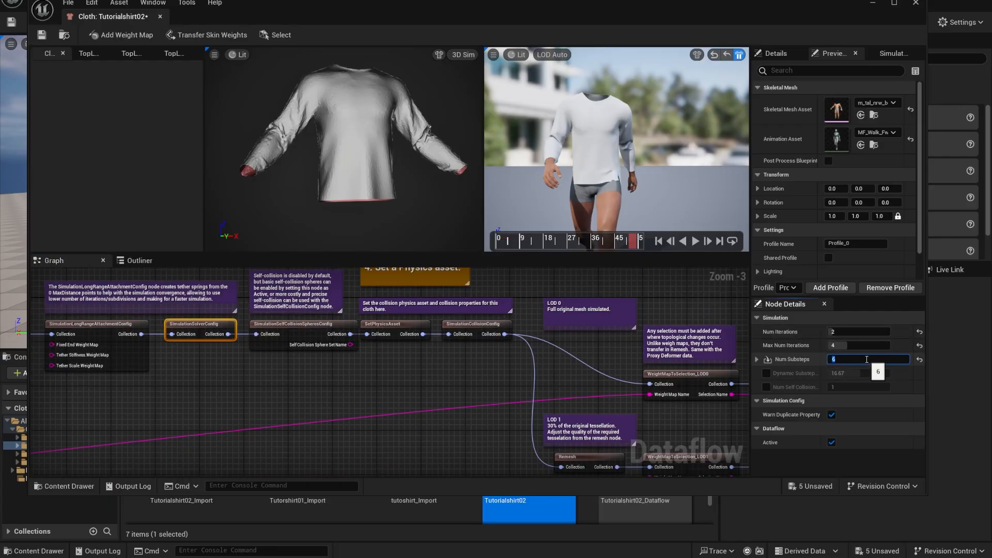
pyautogui.write('13')
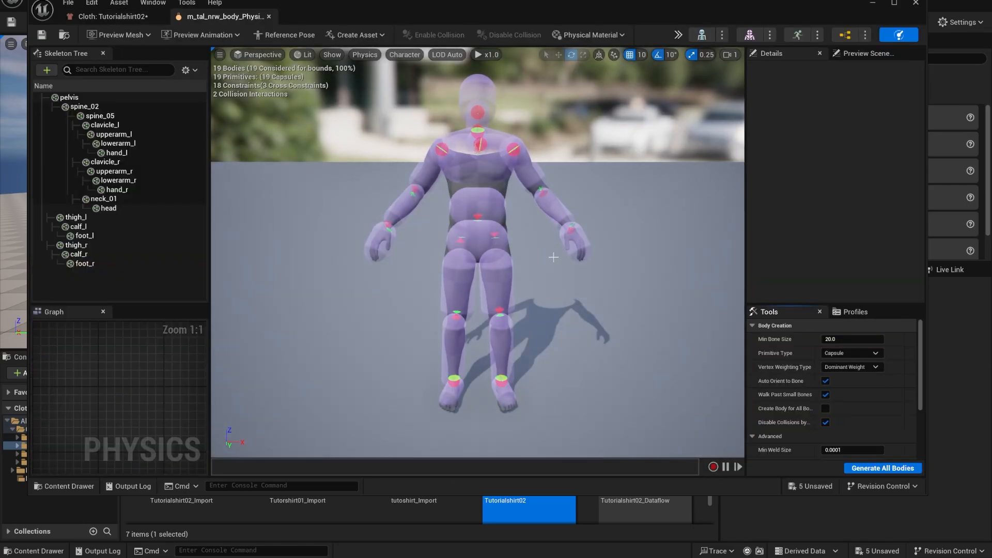
# Zoom in on the physics asset's hip and pelvis collision capsules
pyautogui.scroll(3)
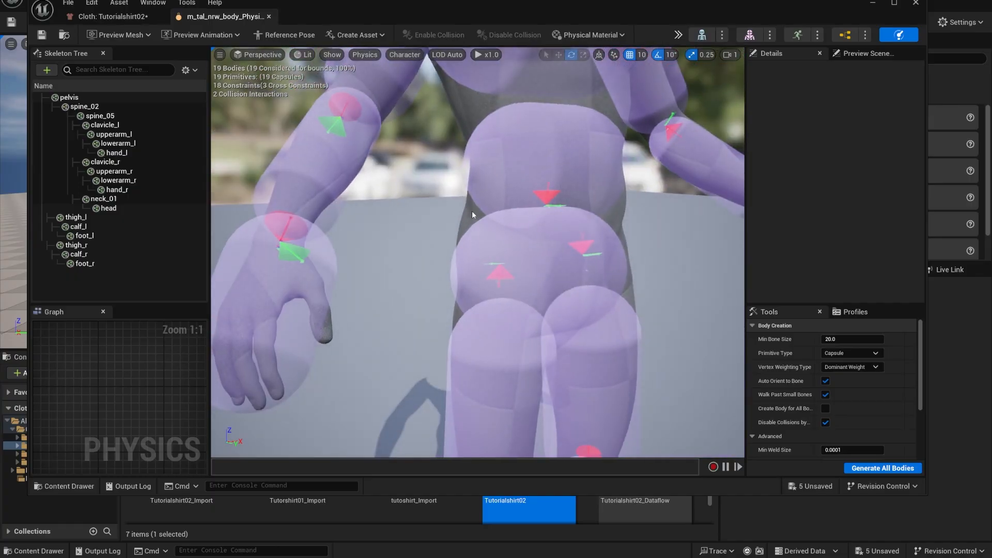
pyautogui.moveTo(463, 226)
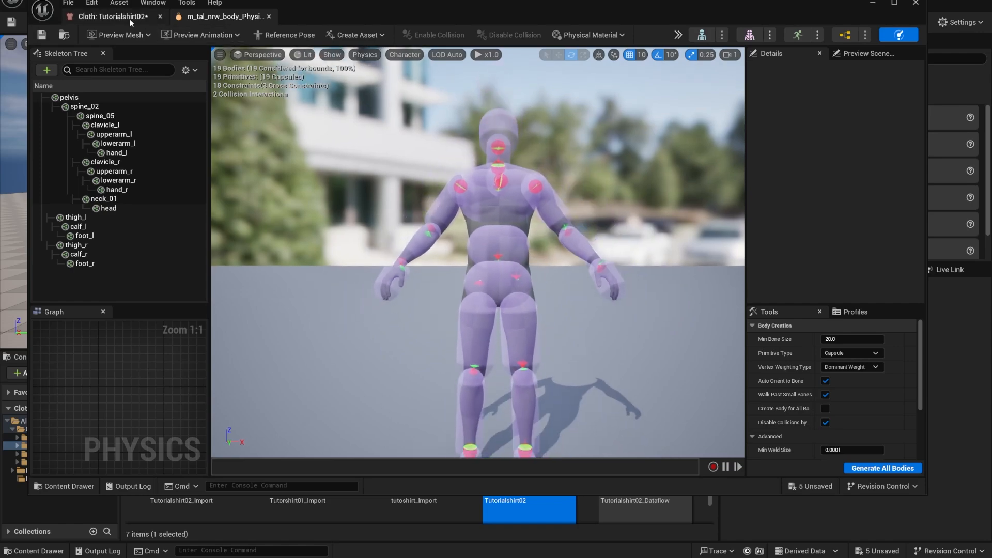
# Back in the Cloth dataflow, remove the extra LOD input pins from ClothAssetTerminal
pyautogui.click(113, 16)
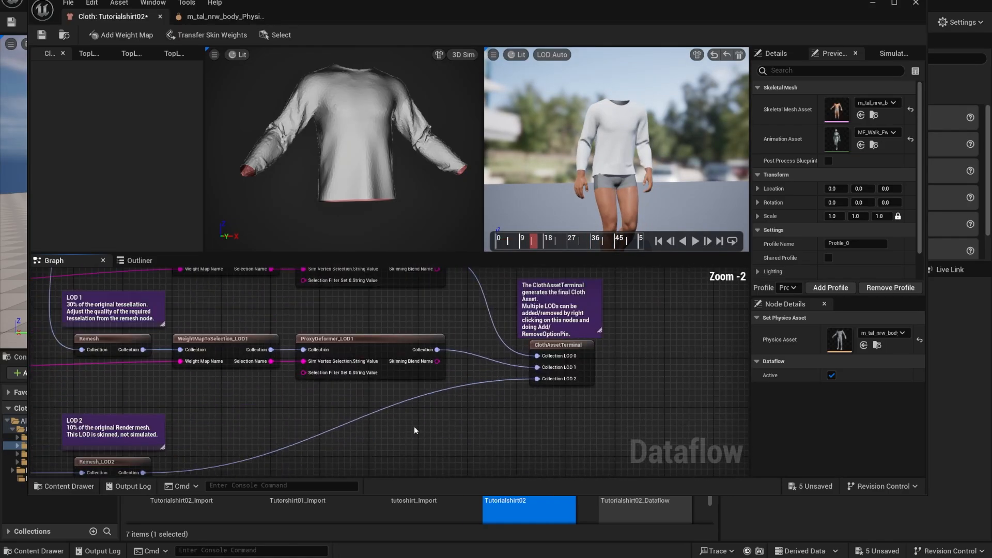
pyautogui.rightClick(534, 356)
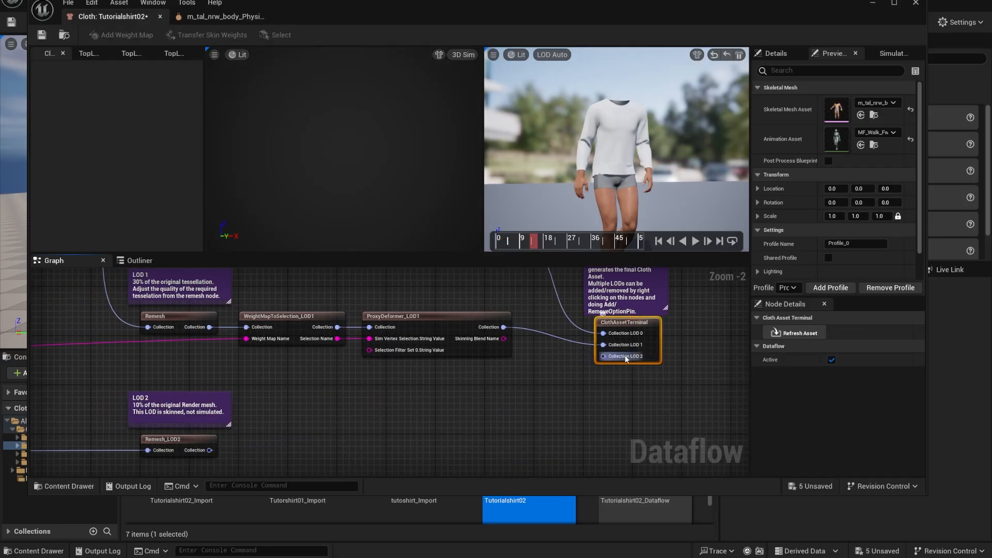
pyautogui.rightClick(627, 356)
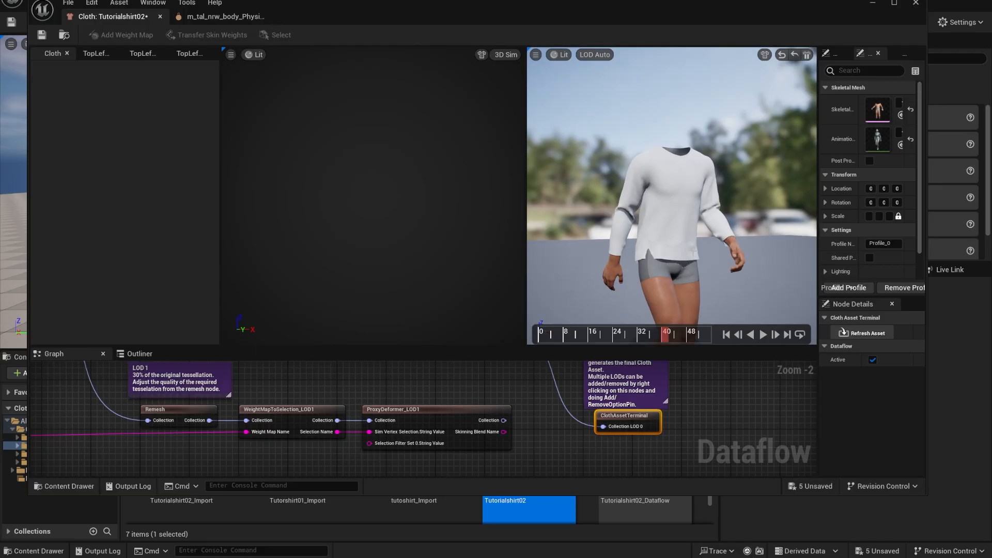
pyautogui.moveTo(669, 290)
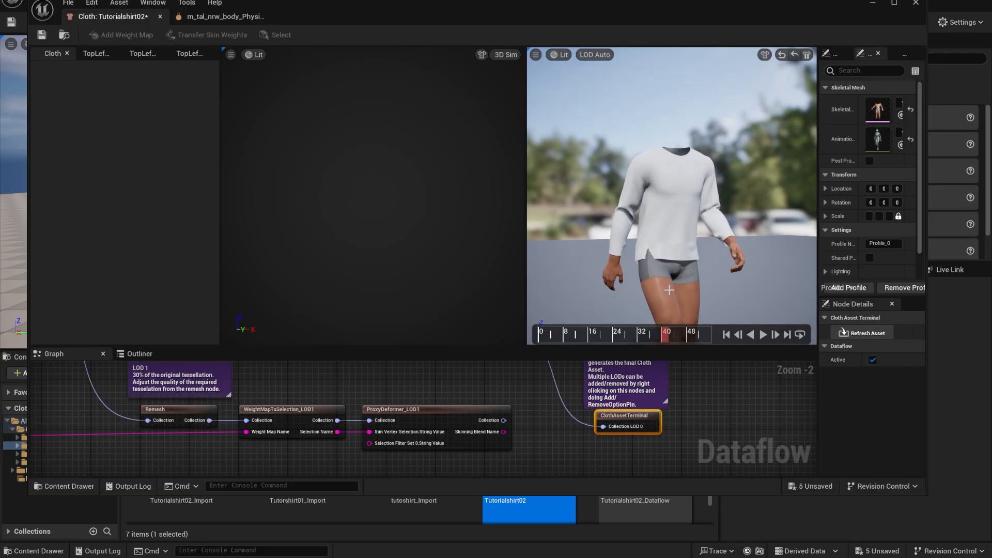